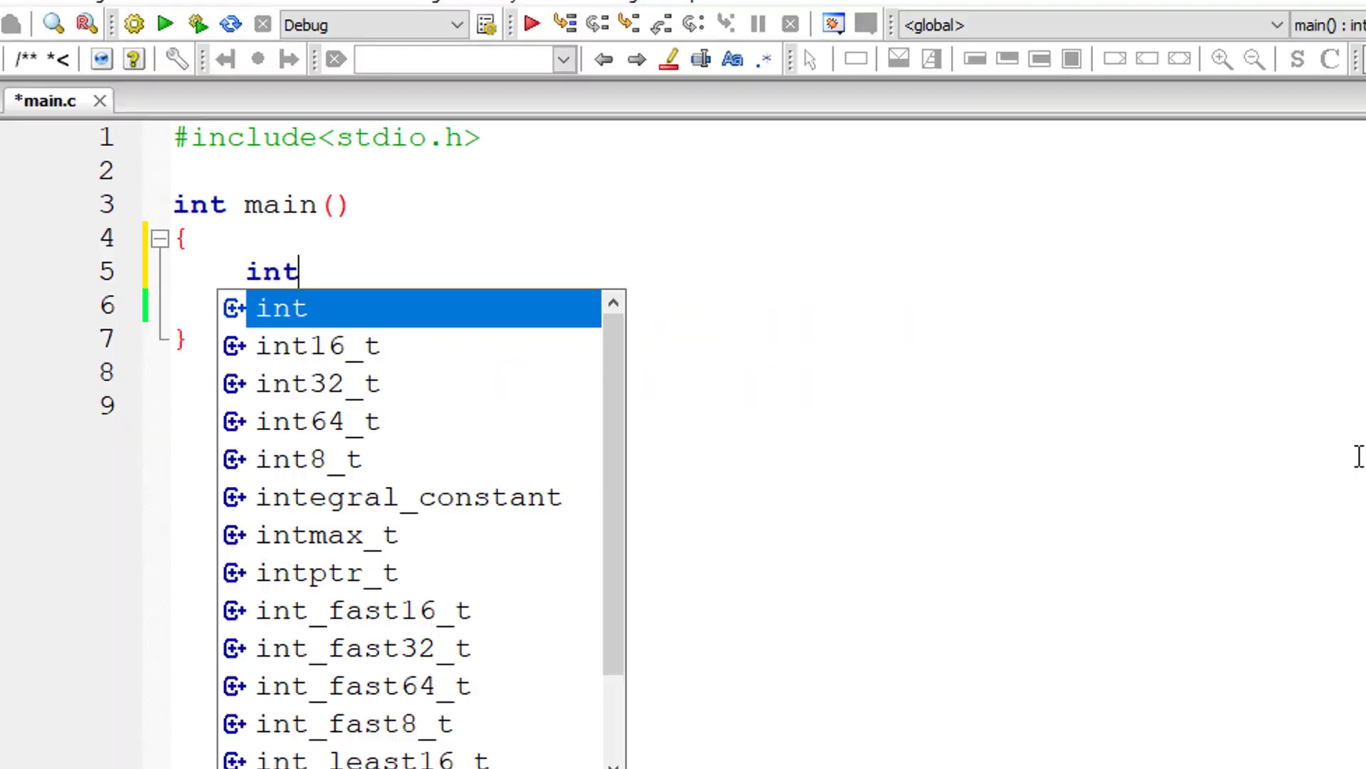
# - Declare int variables min, max, temp and count in main
pyautogui.write('min, max')
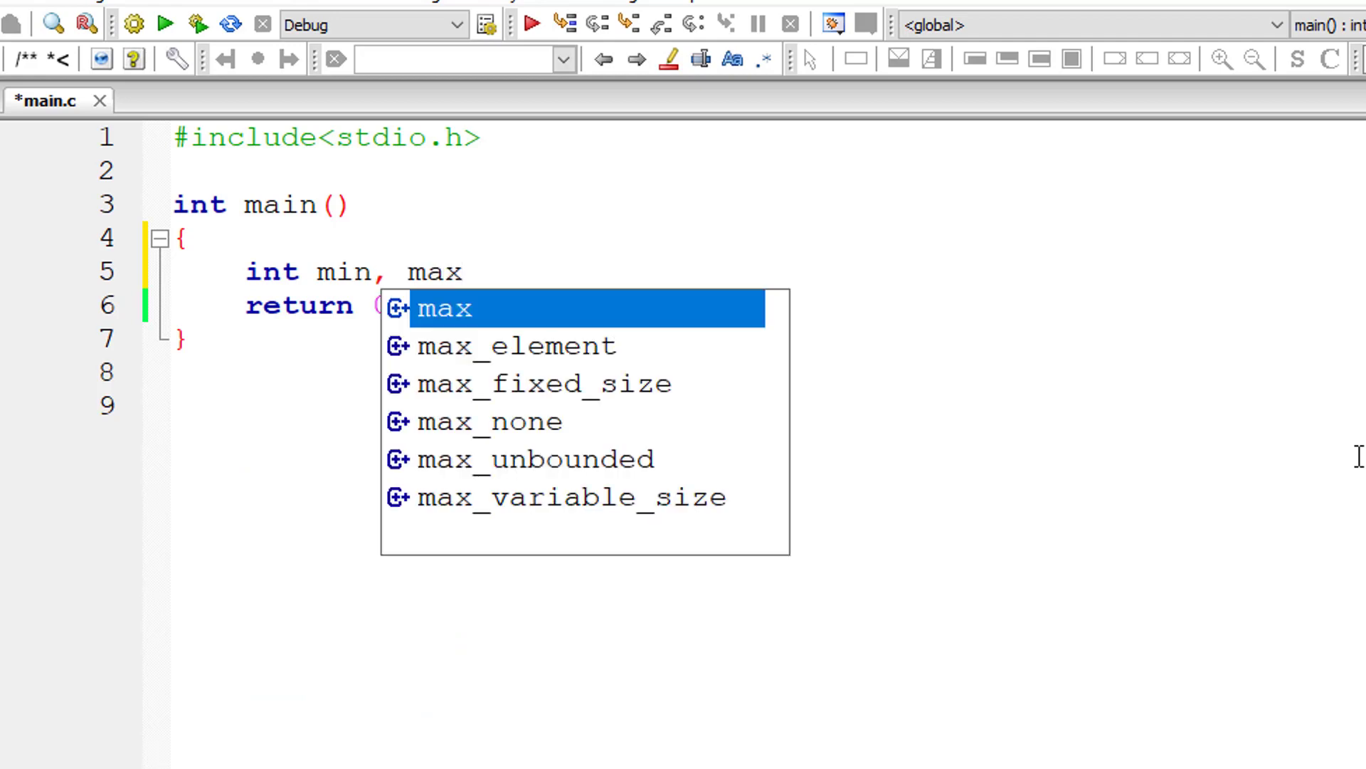
pyautogui.write(', temp, count;')
pyautogui.write('printf("Enter ')
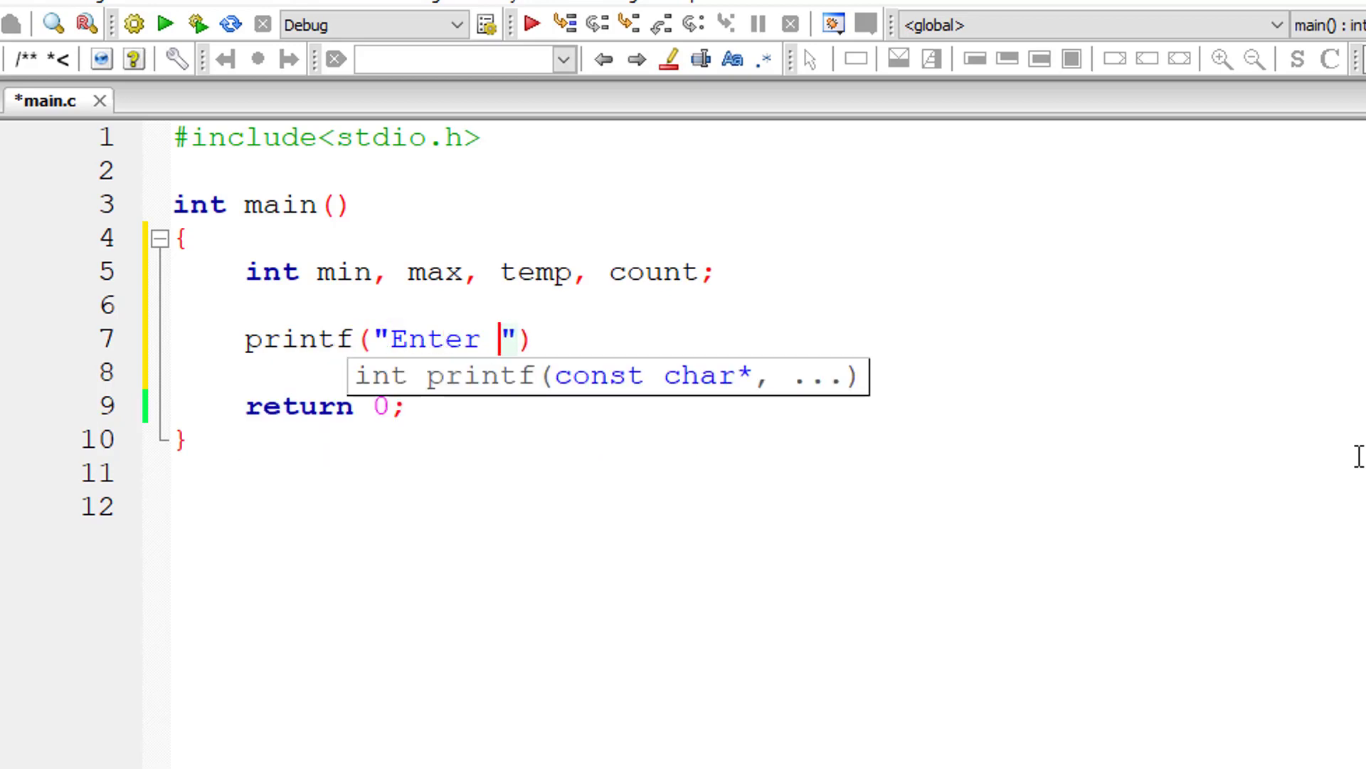
# - Prompt "Enter 2 positive numbers" and read them with scanf("%d%d", &min, &max)
pyautogui.write('2 positive nu')
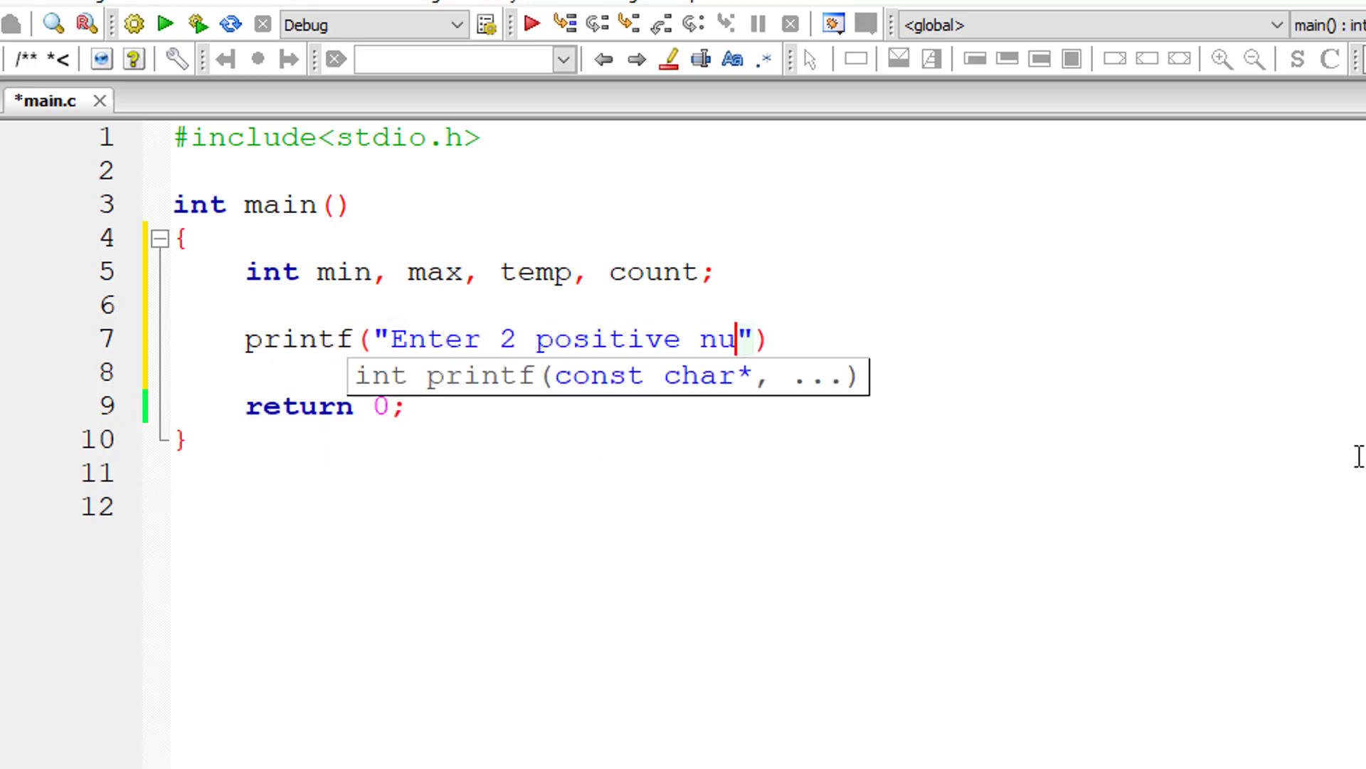
pyautogui.write('mbers\\n')
pyautogui.click(544, 372)
pyautogui.write('scanf("')
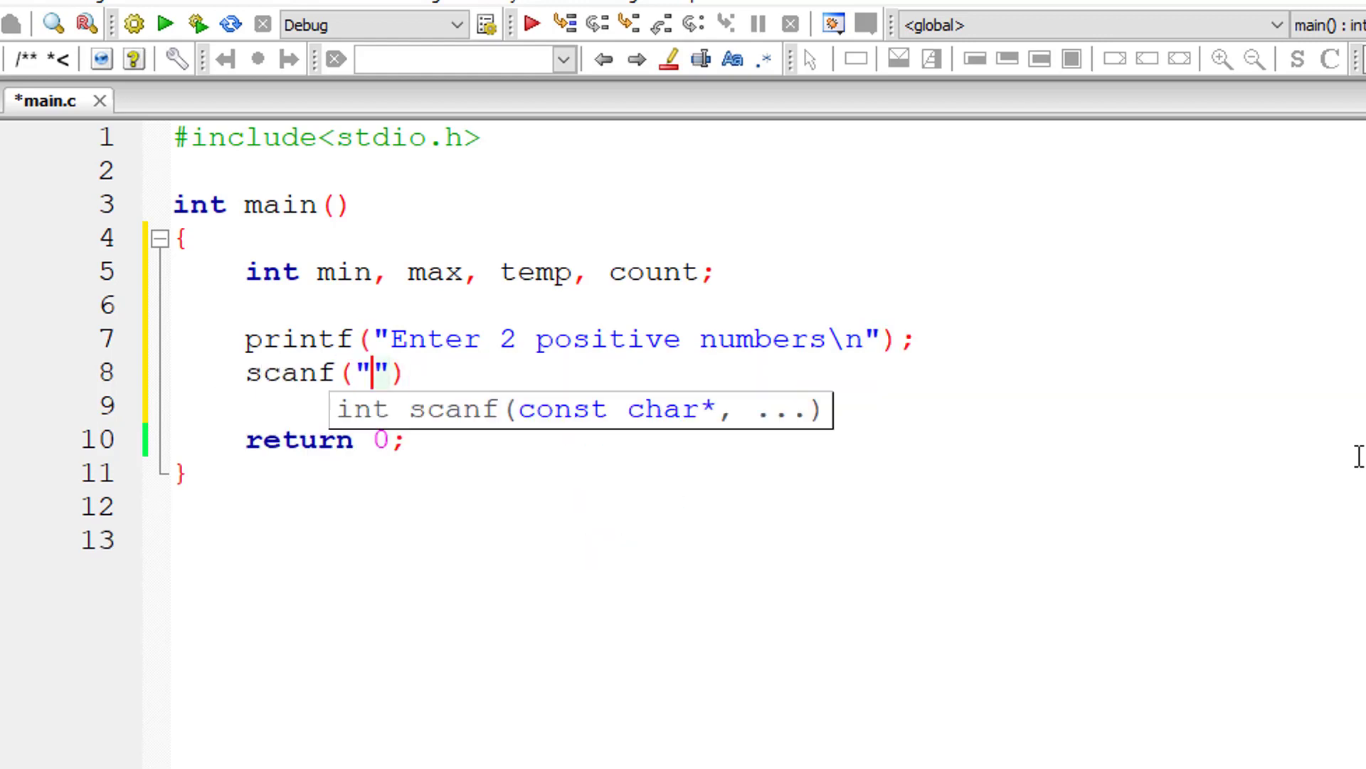
pyautogui.write('%d%d')
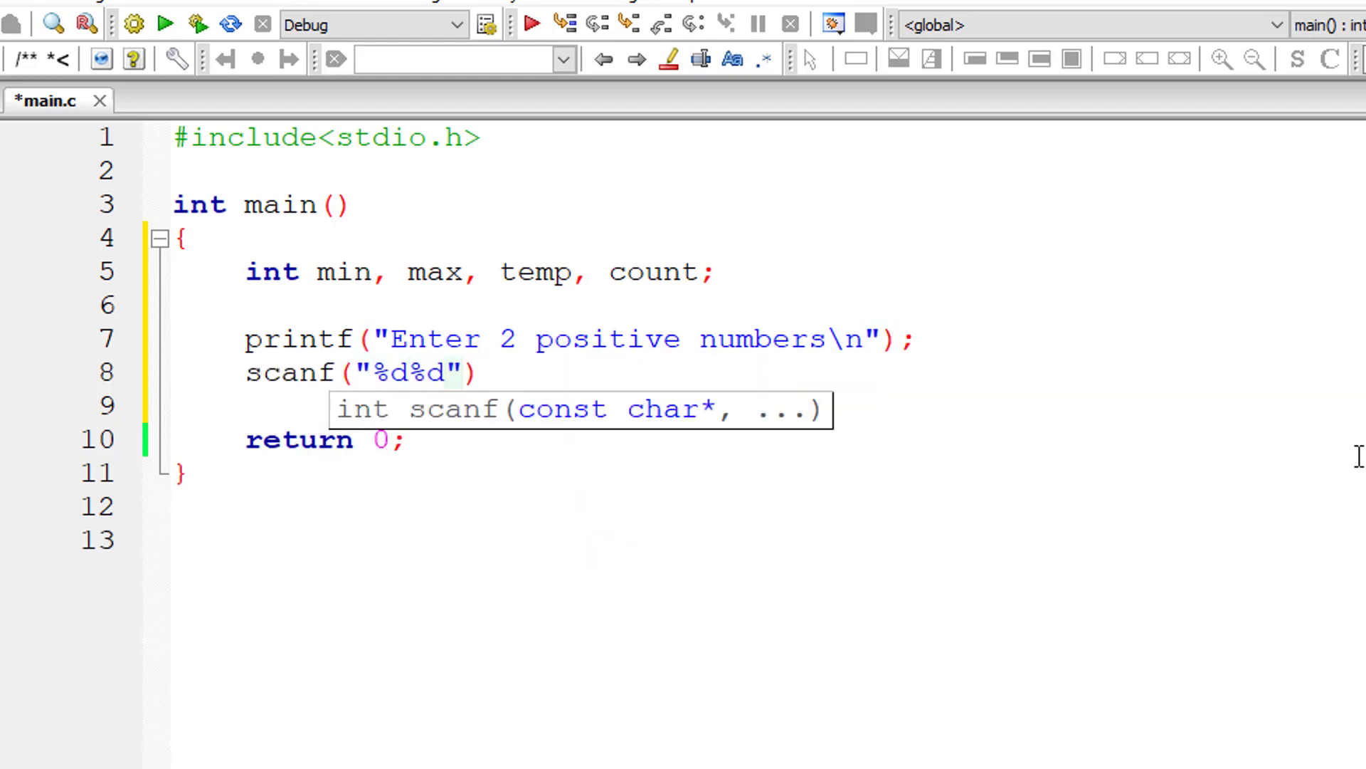
pyautogui.write(', &')
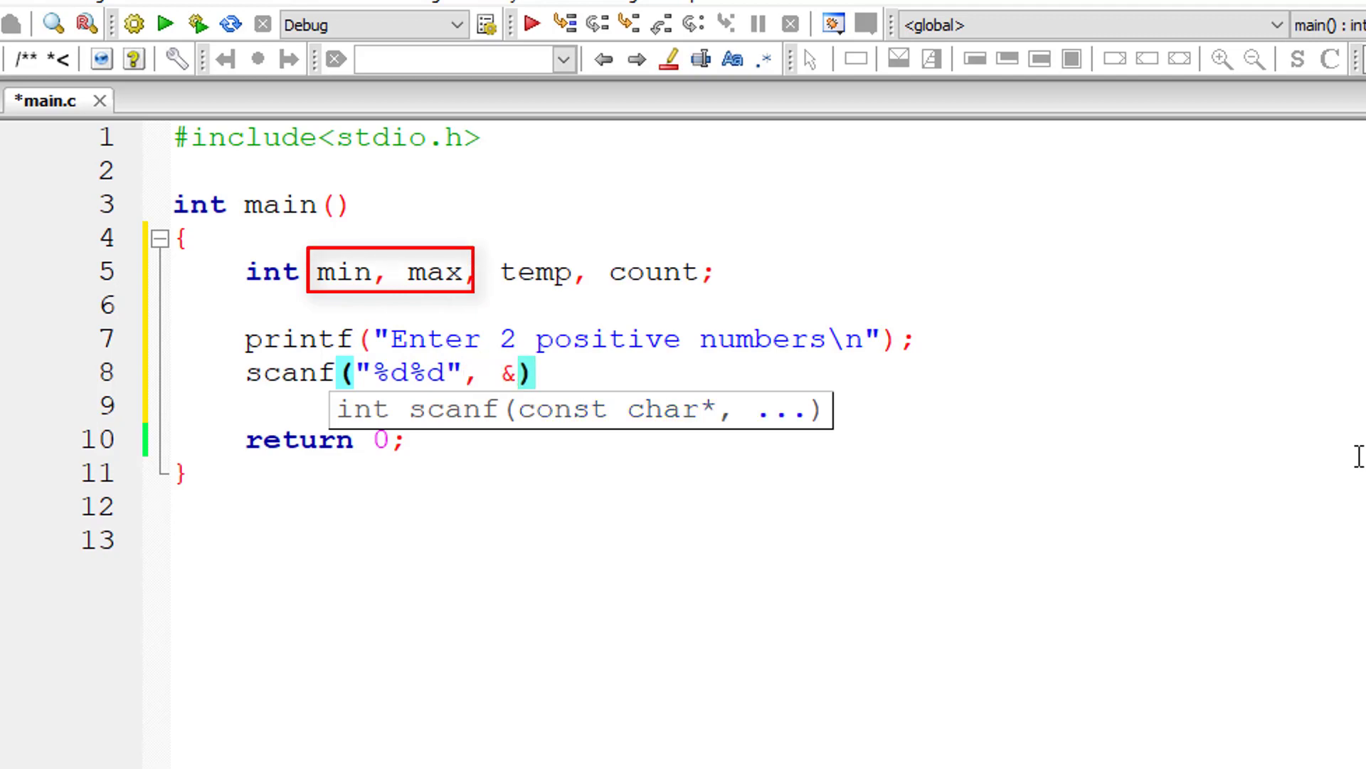
pyautogui.write('min, &max')
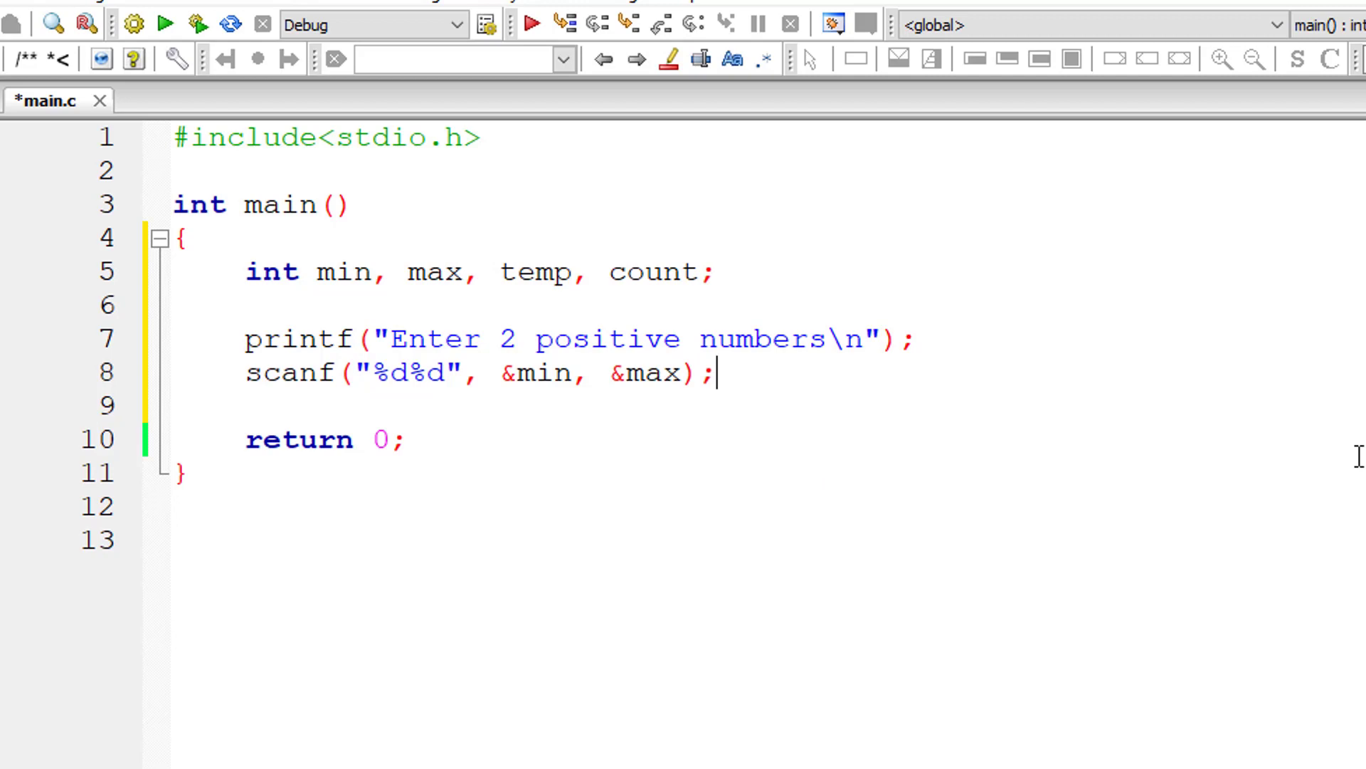
# - Add if(min > max) swapping min and max via temp, then begin a printf call
pyautogui.write('if(')
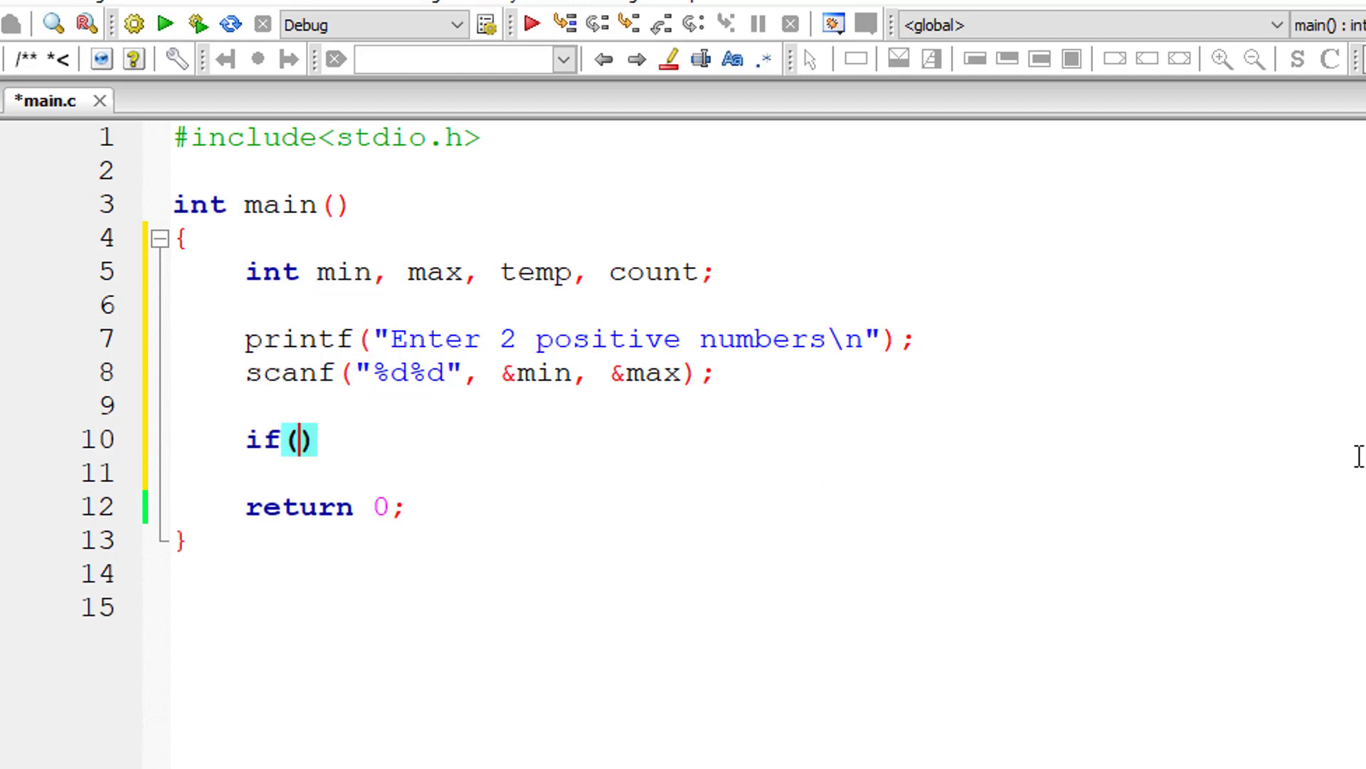
pyautogui.write('min > m')
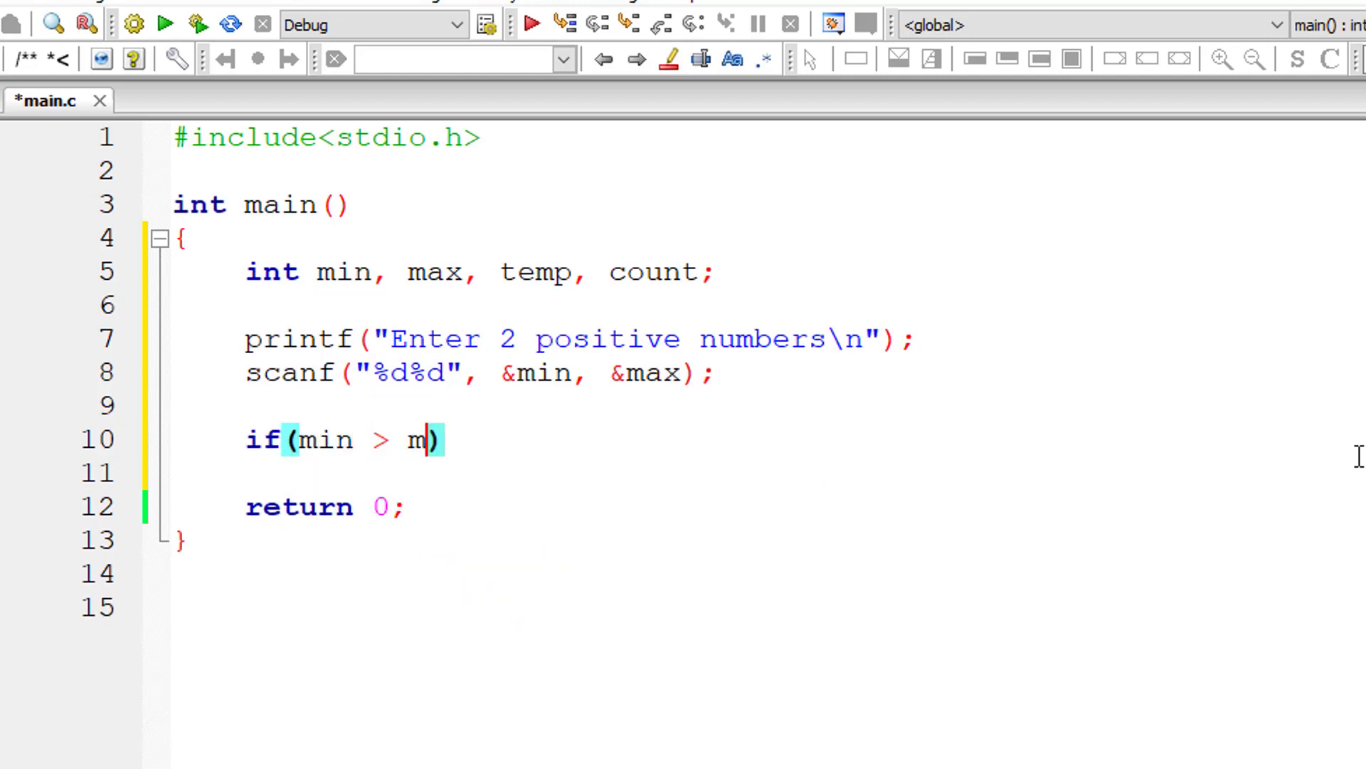
pyautogui.write('ax)')
pyautogui.write('te')
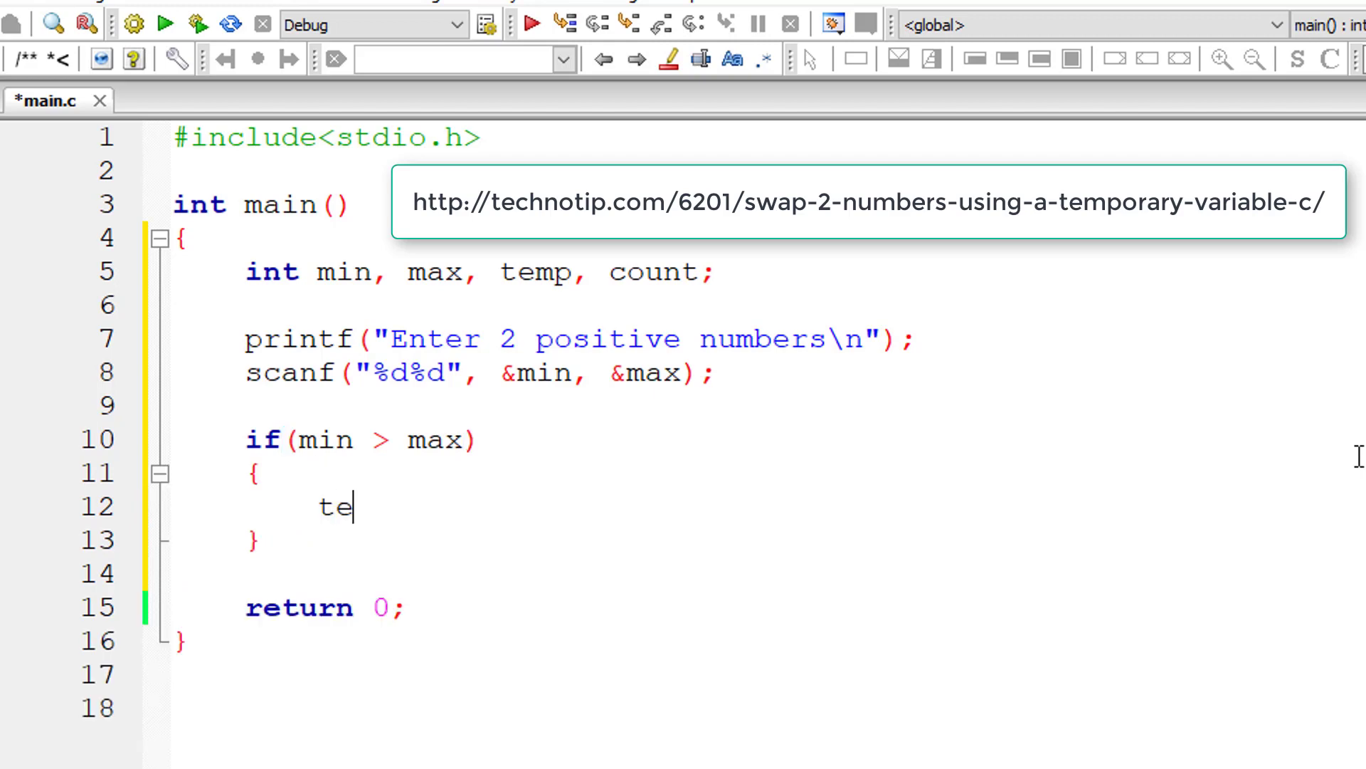
pyautogui.write('mp = min;')
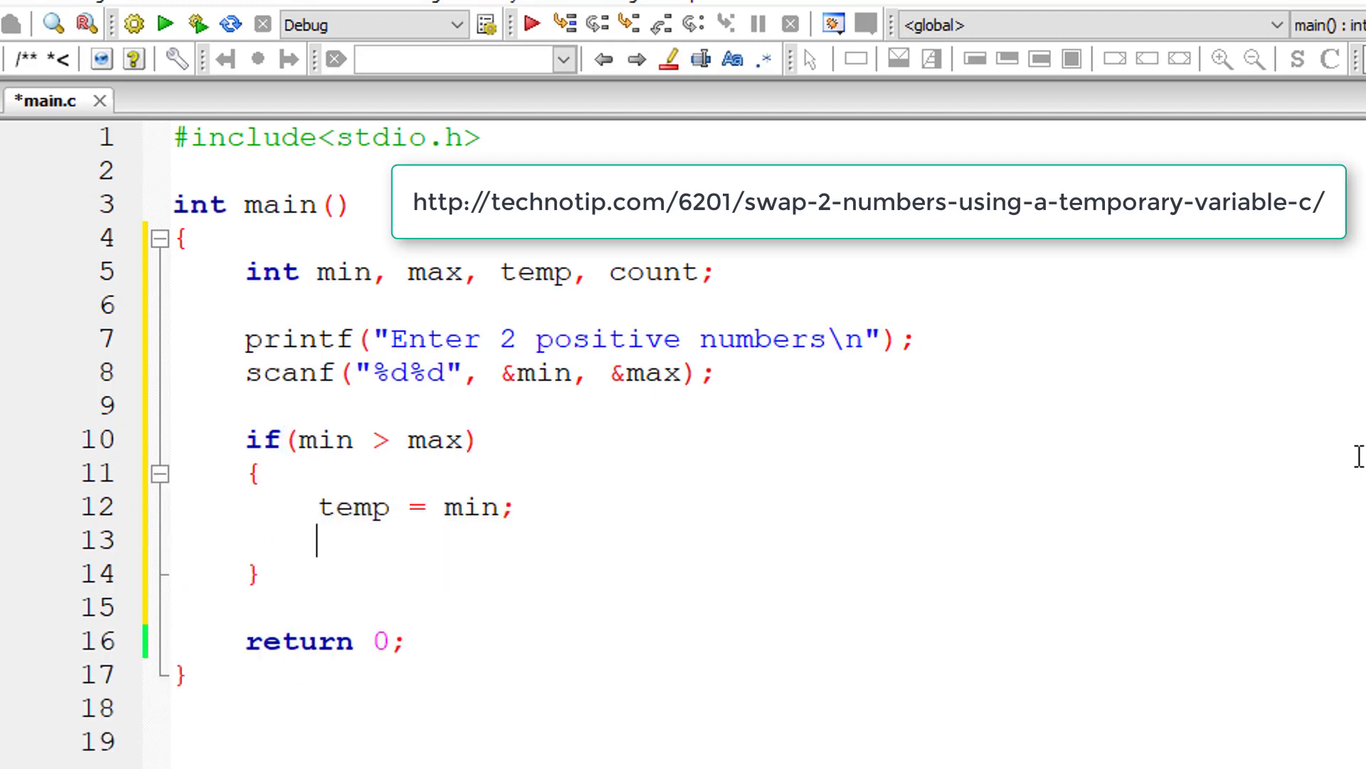
pyautogui.write('ma')
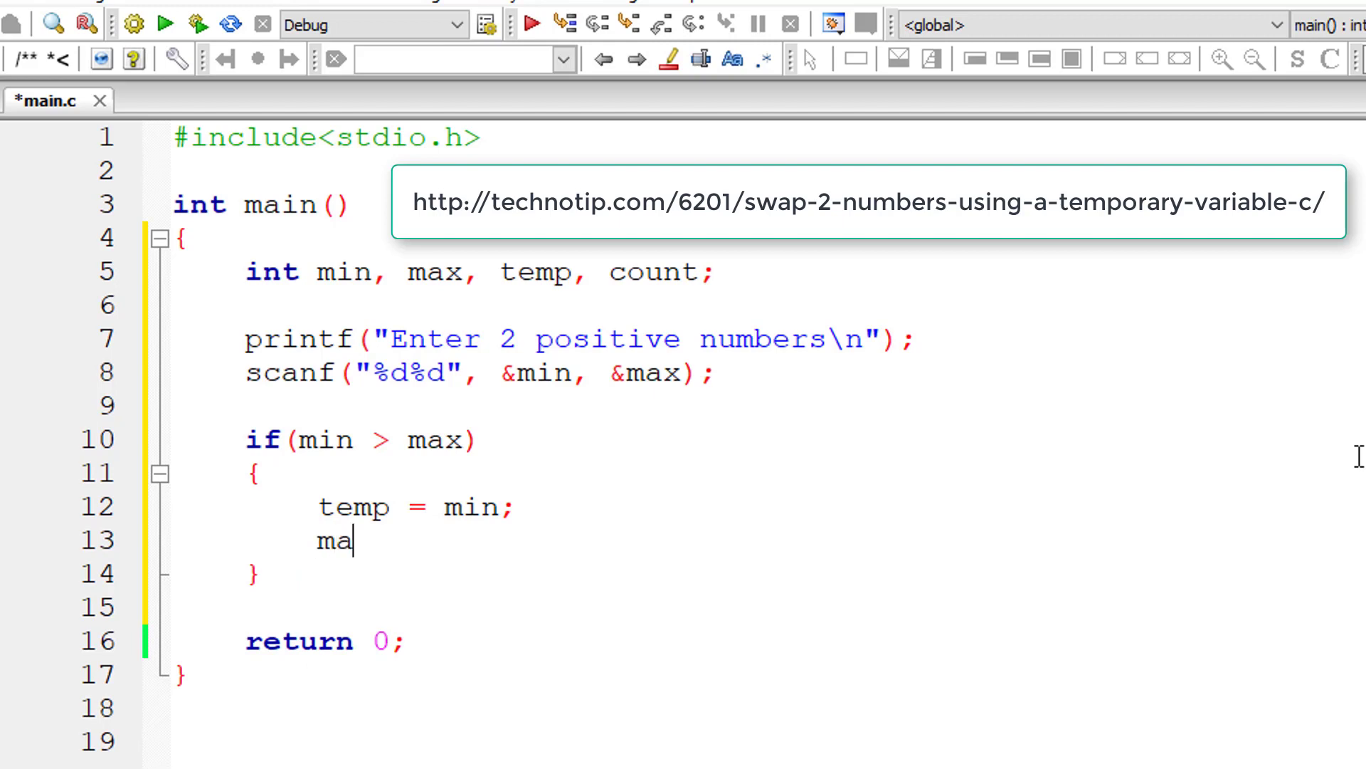
pyautogui.write('in')
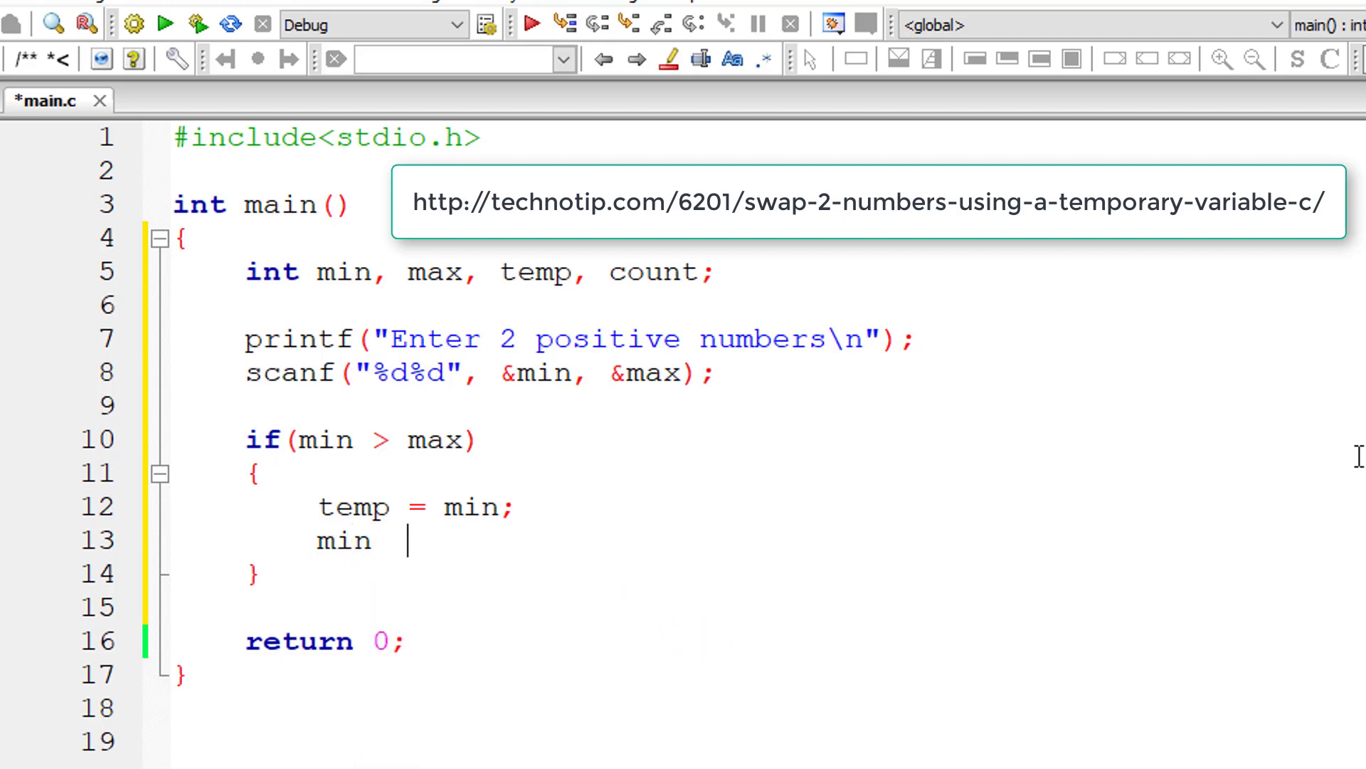
pyautogui.write('= max;')
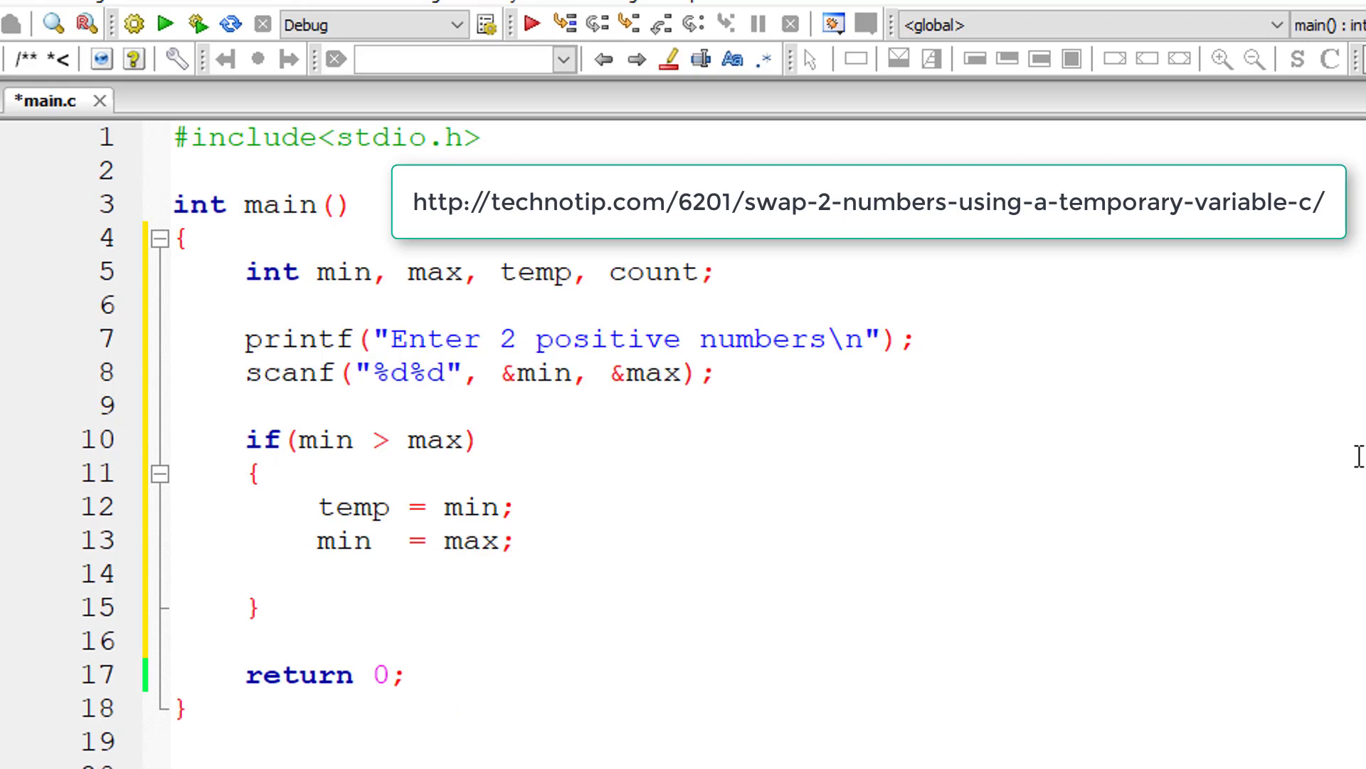
pyautogui.write('max')
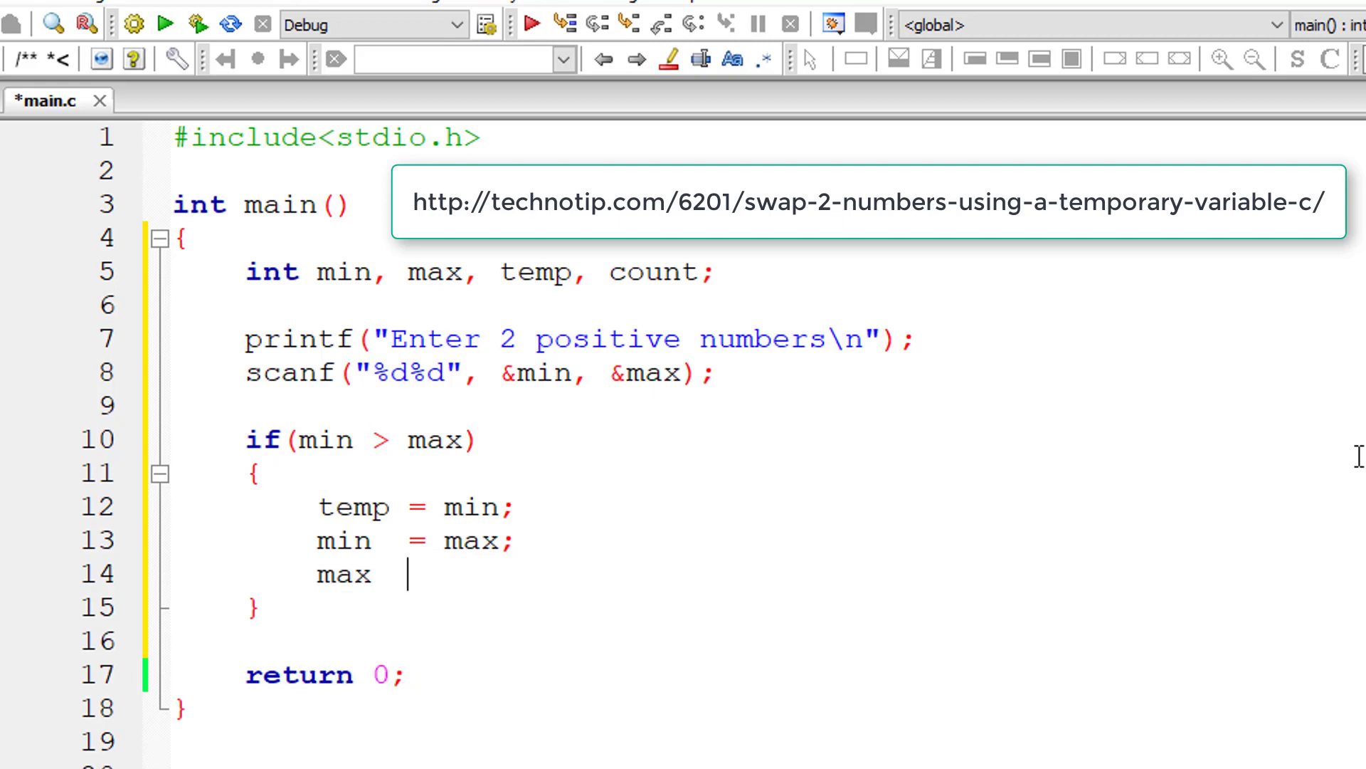
pyautogui.write('= temp;')
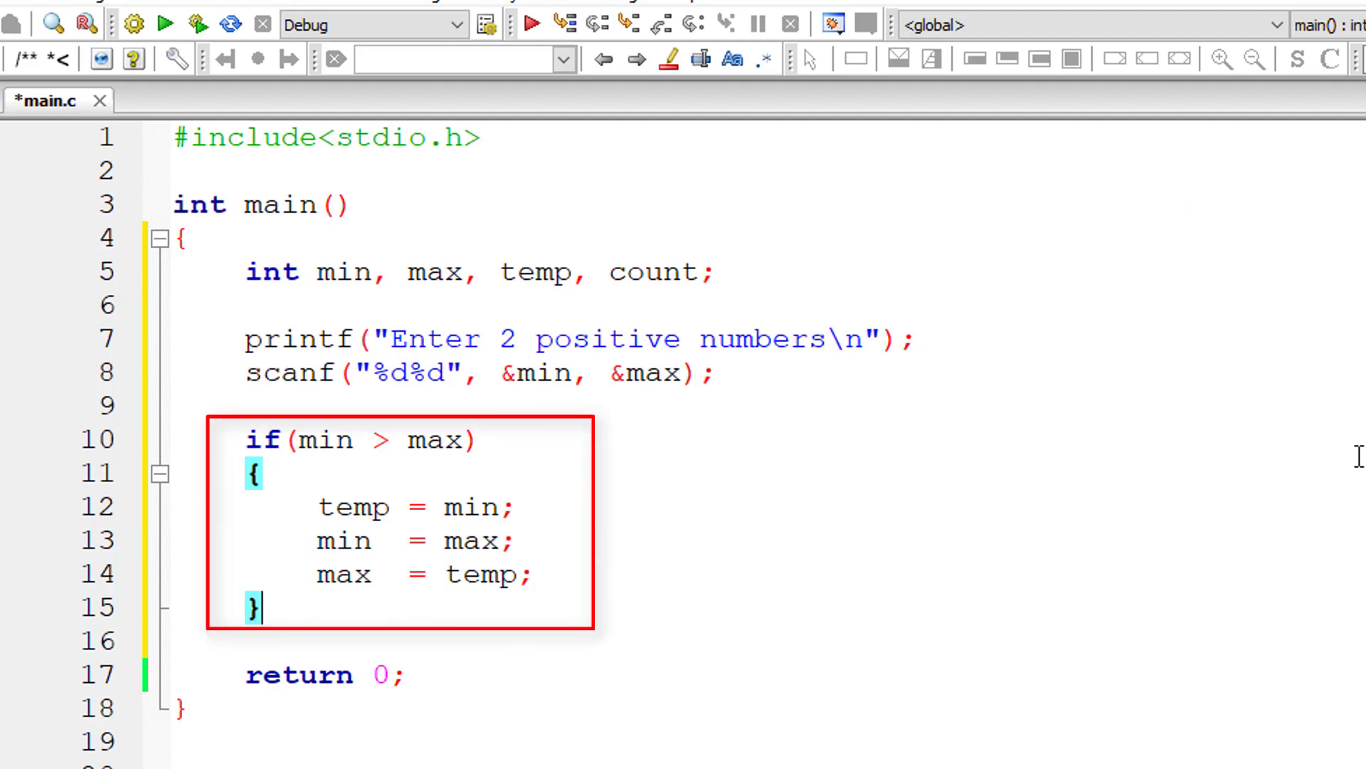
pyautogui.write('printf(')
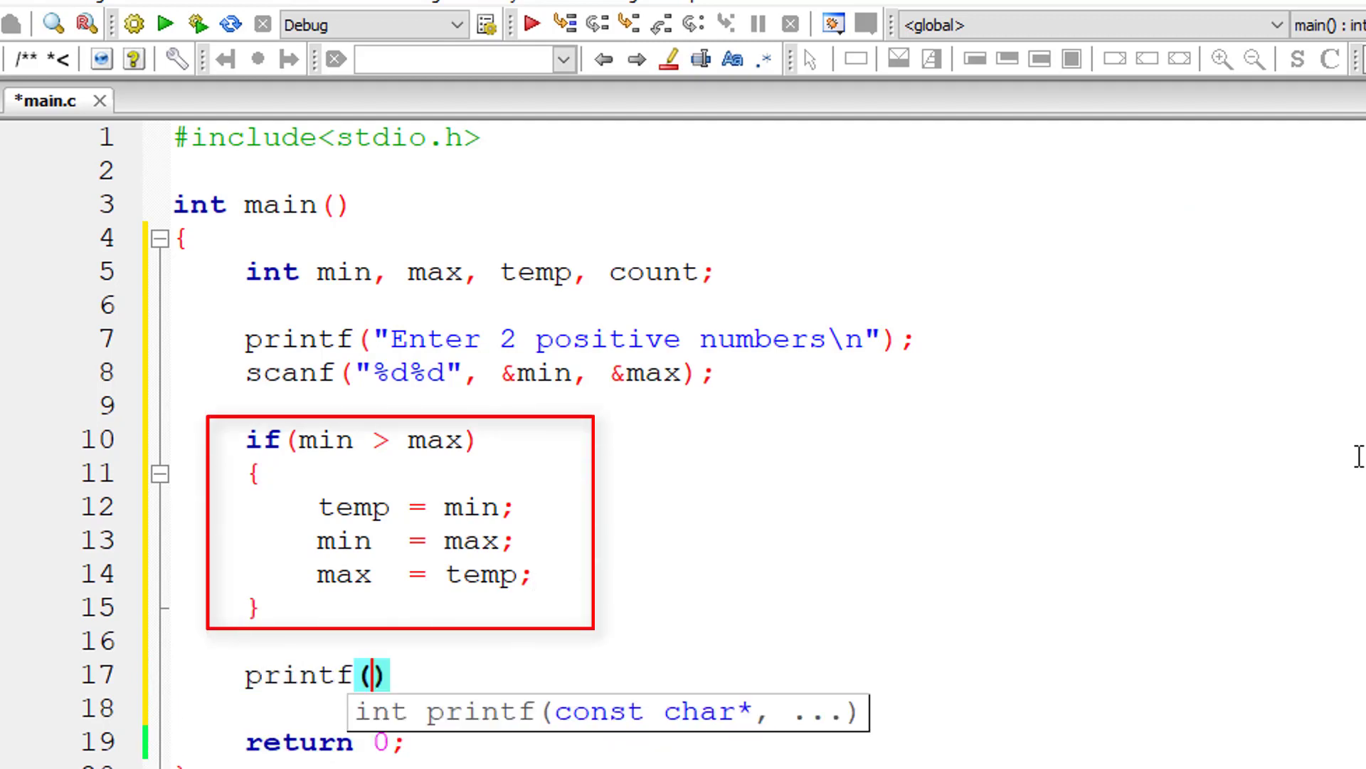
# - Complete printf("Natural numbers from %d and %d are:\n", min, max)
pyautogui.write('"Natura"')
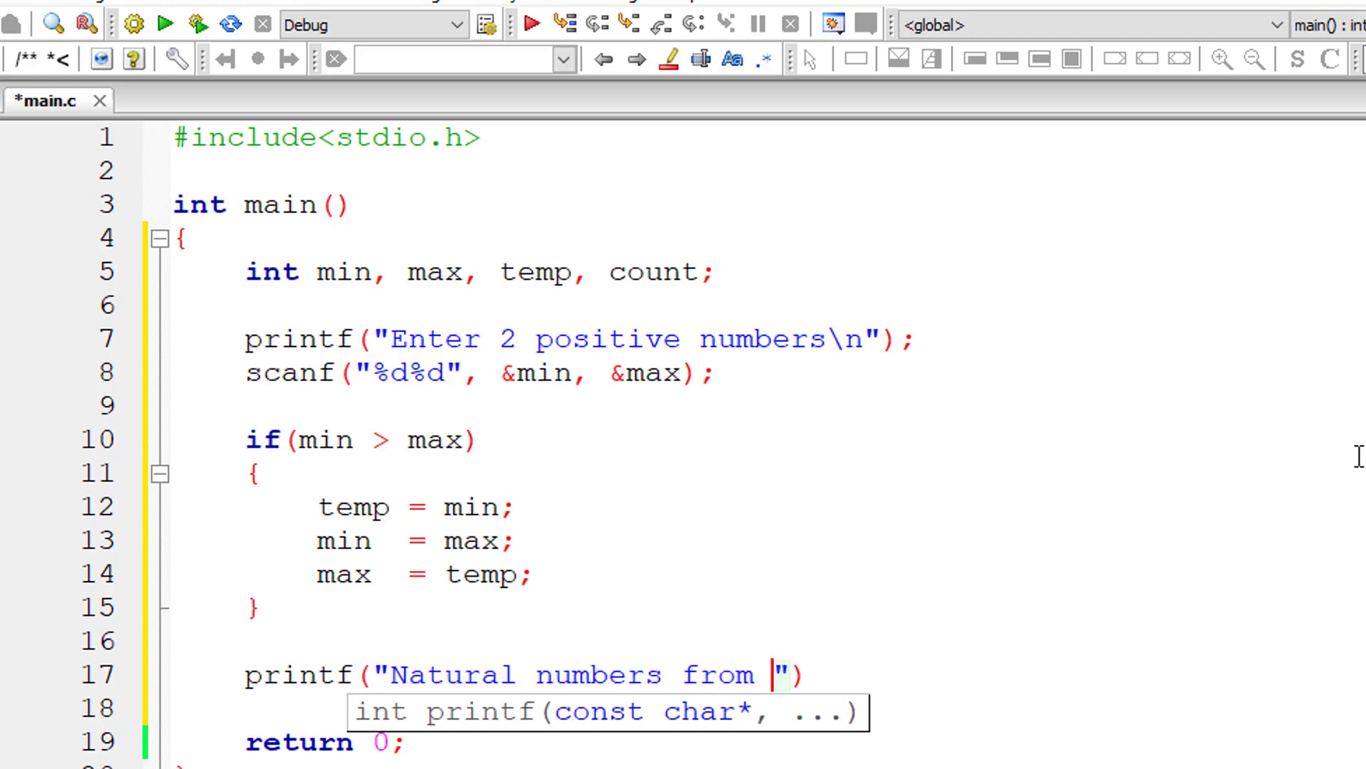
pyautogui.write('%d and')
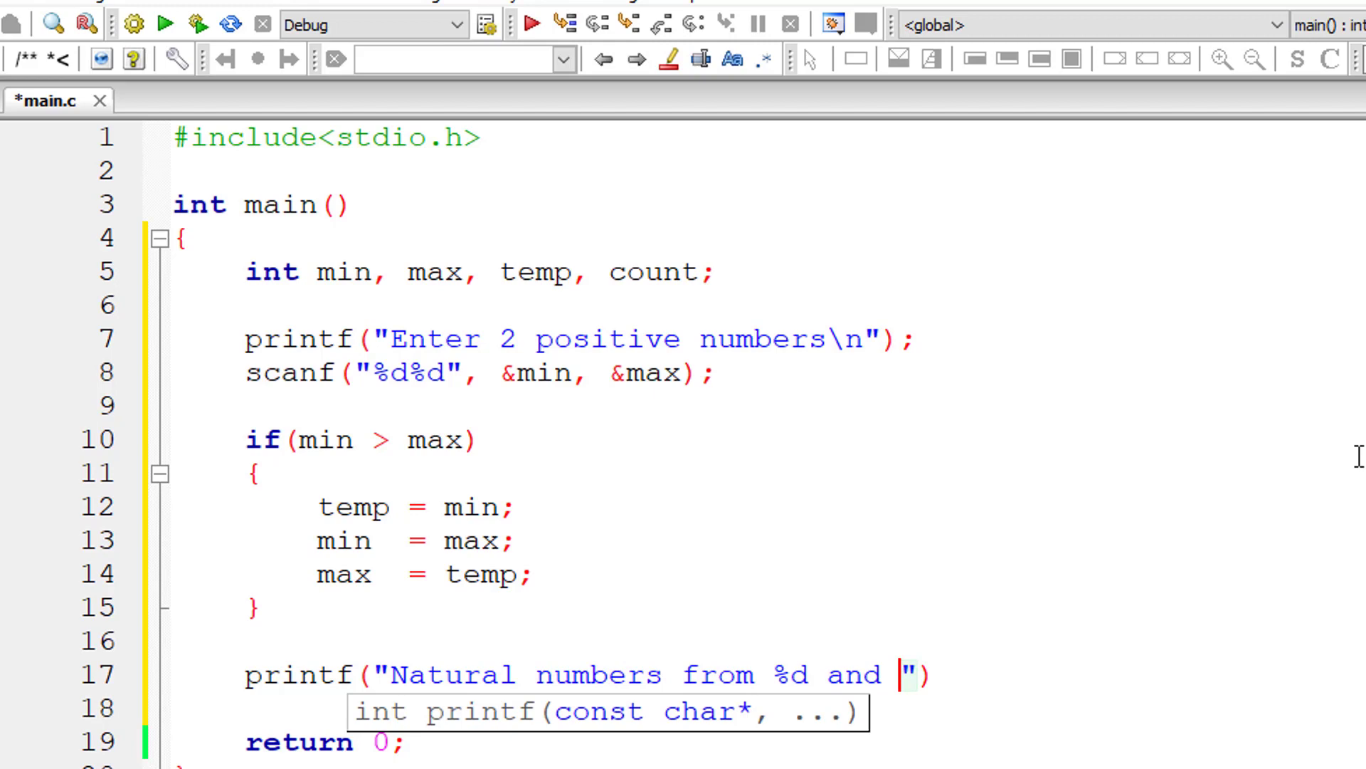
pyautogui.write('%d are:\\n')
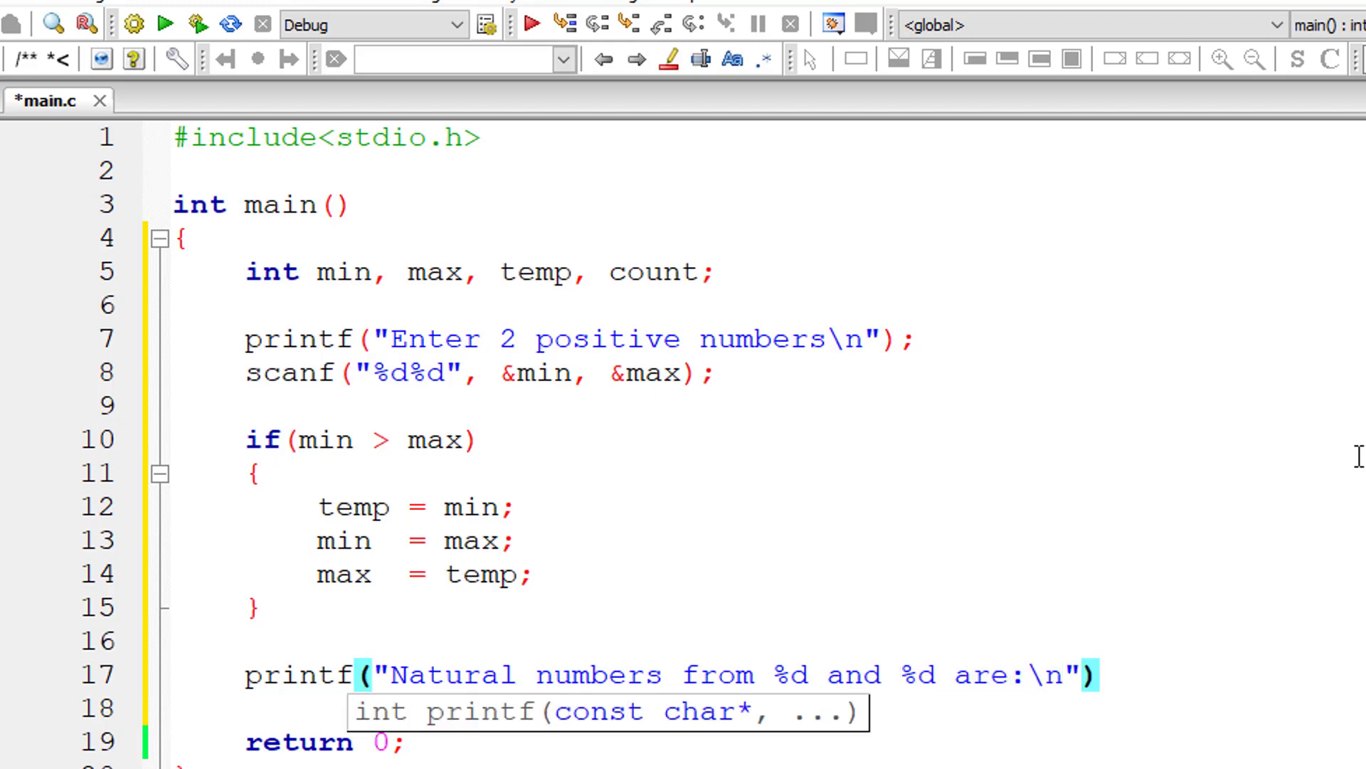
pyautogui.write(', min, max')
pyautogui.write('for')
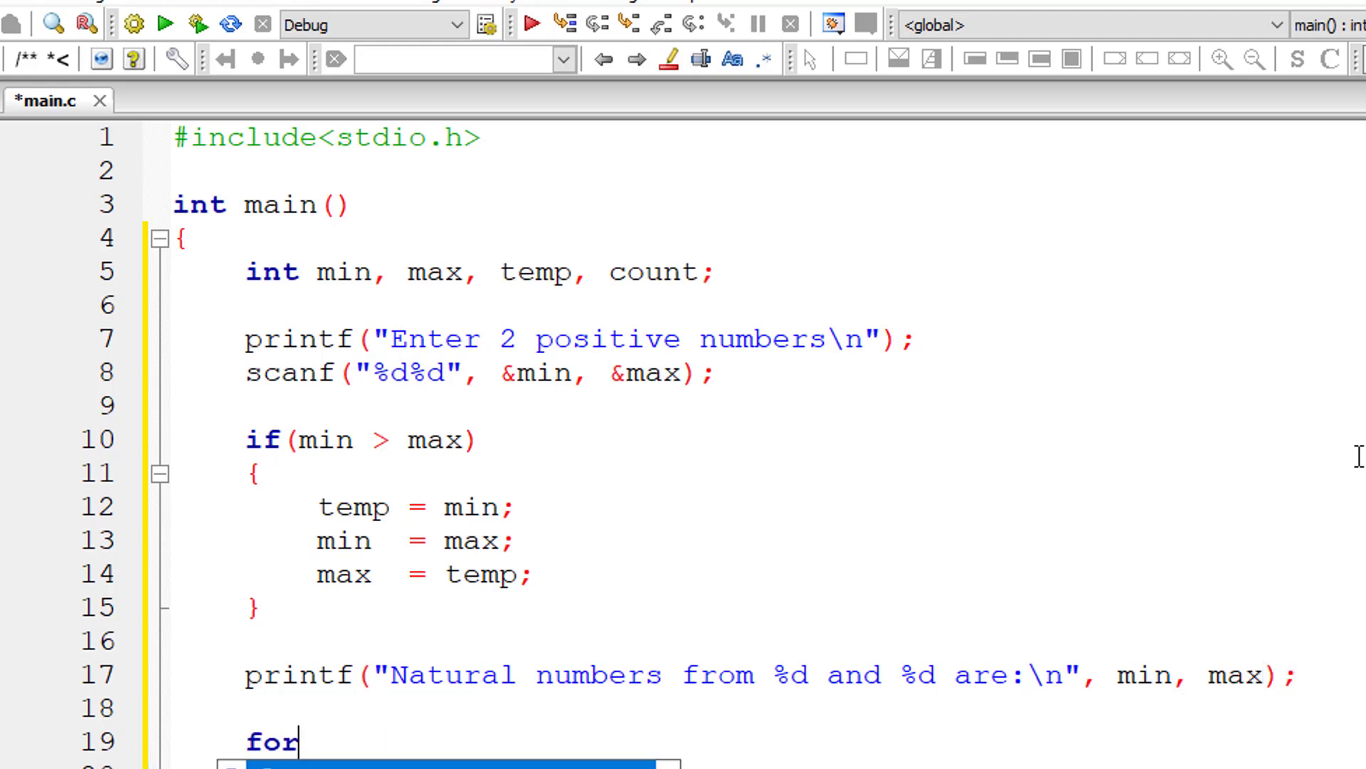
# - Write for(count = min; count <= max; count++) printing each count, and save main.c
pyautogui.write('(count )')
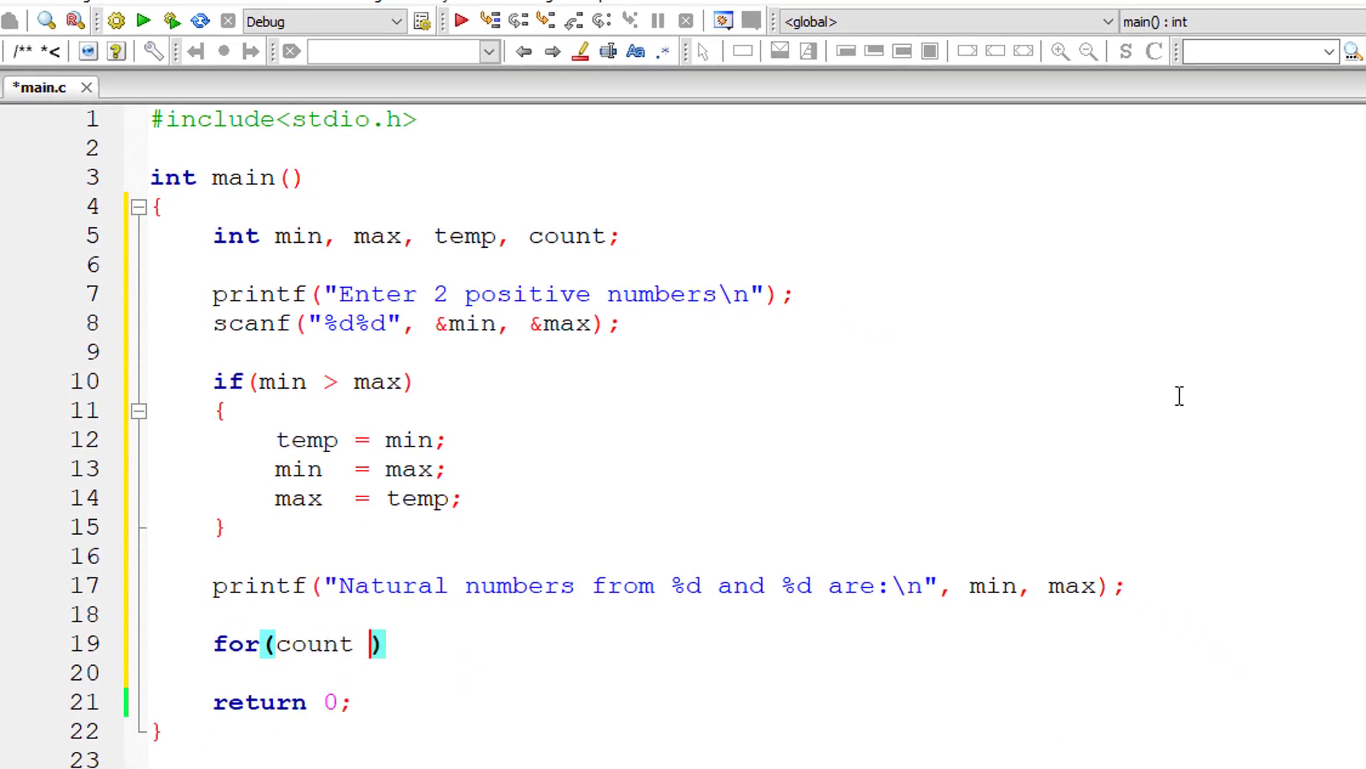
pyautogui.write('= min;')
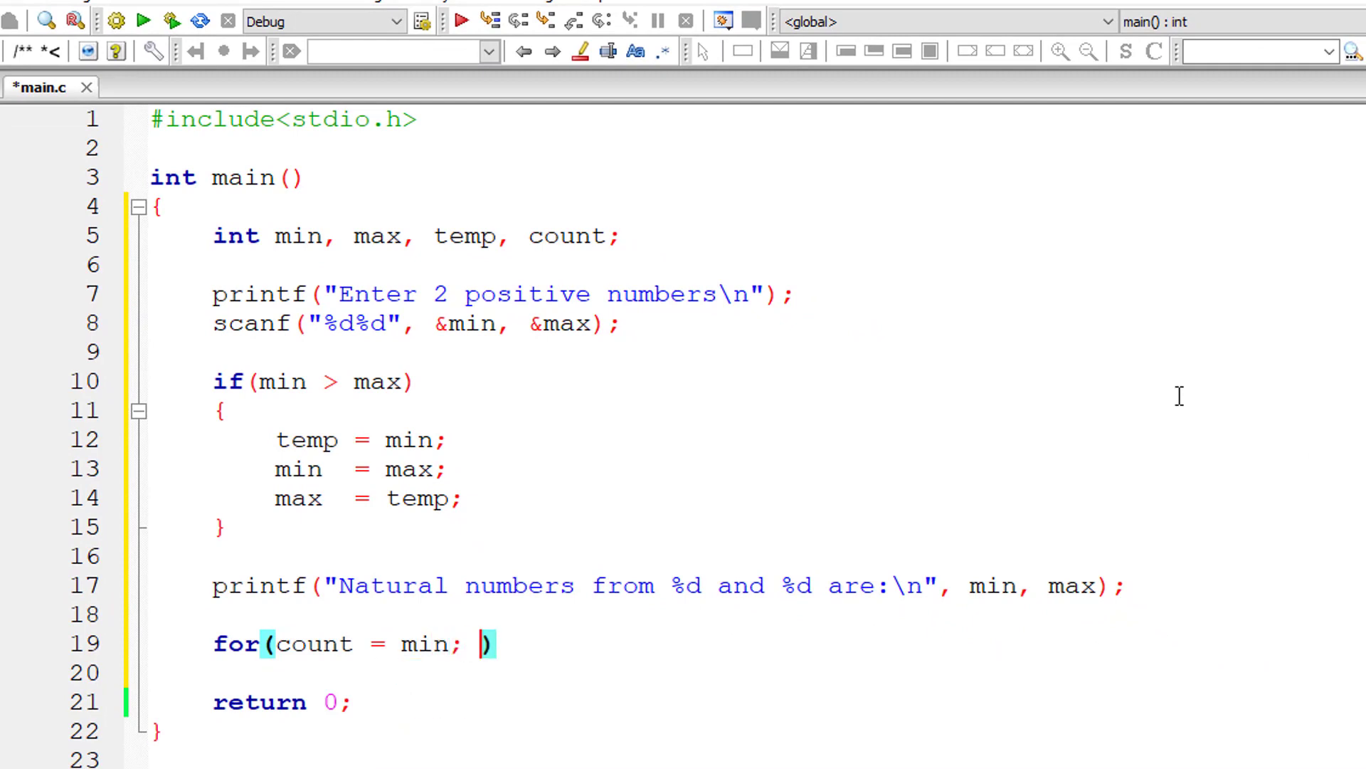
pyautogui.write('count <= max')
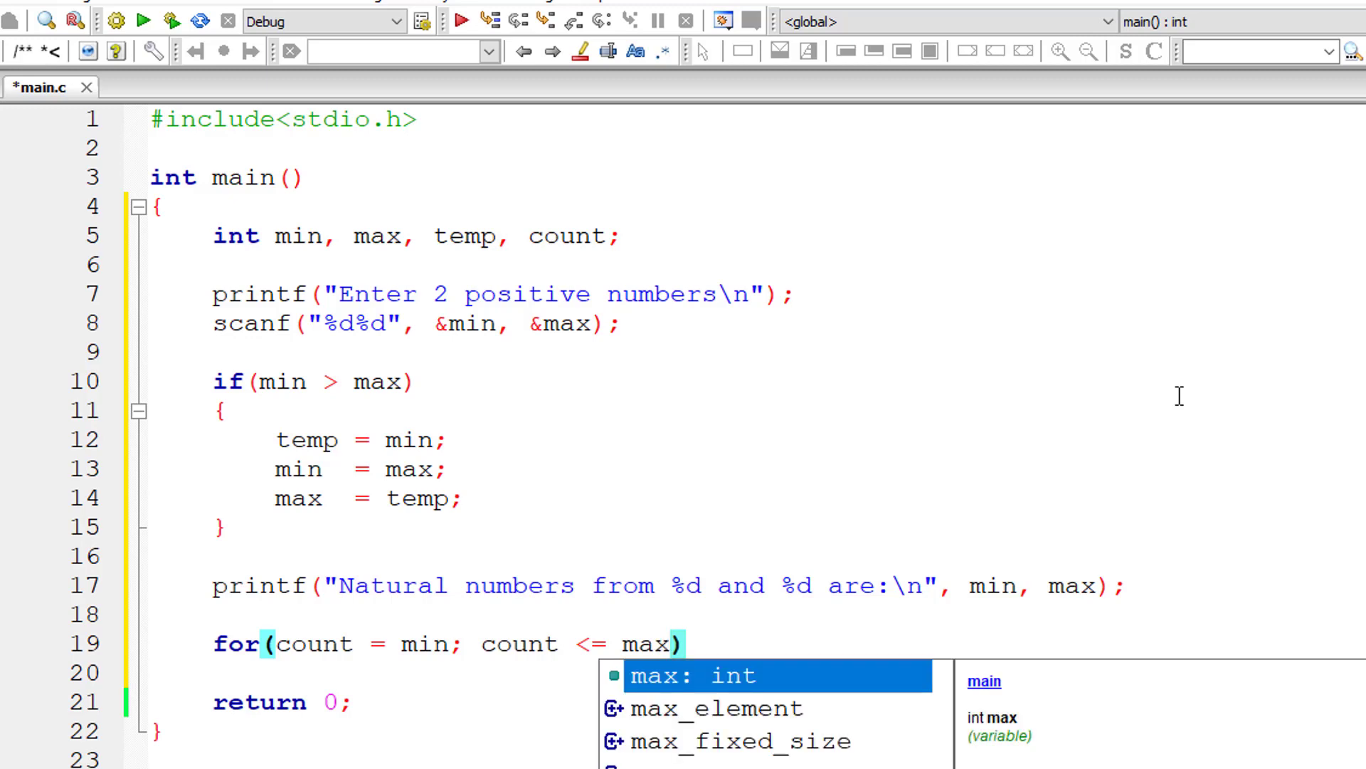
pyautogui.write('"; "')
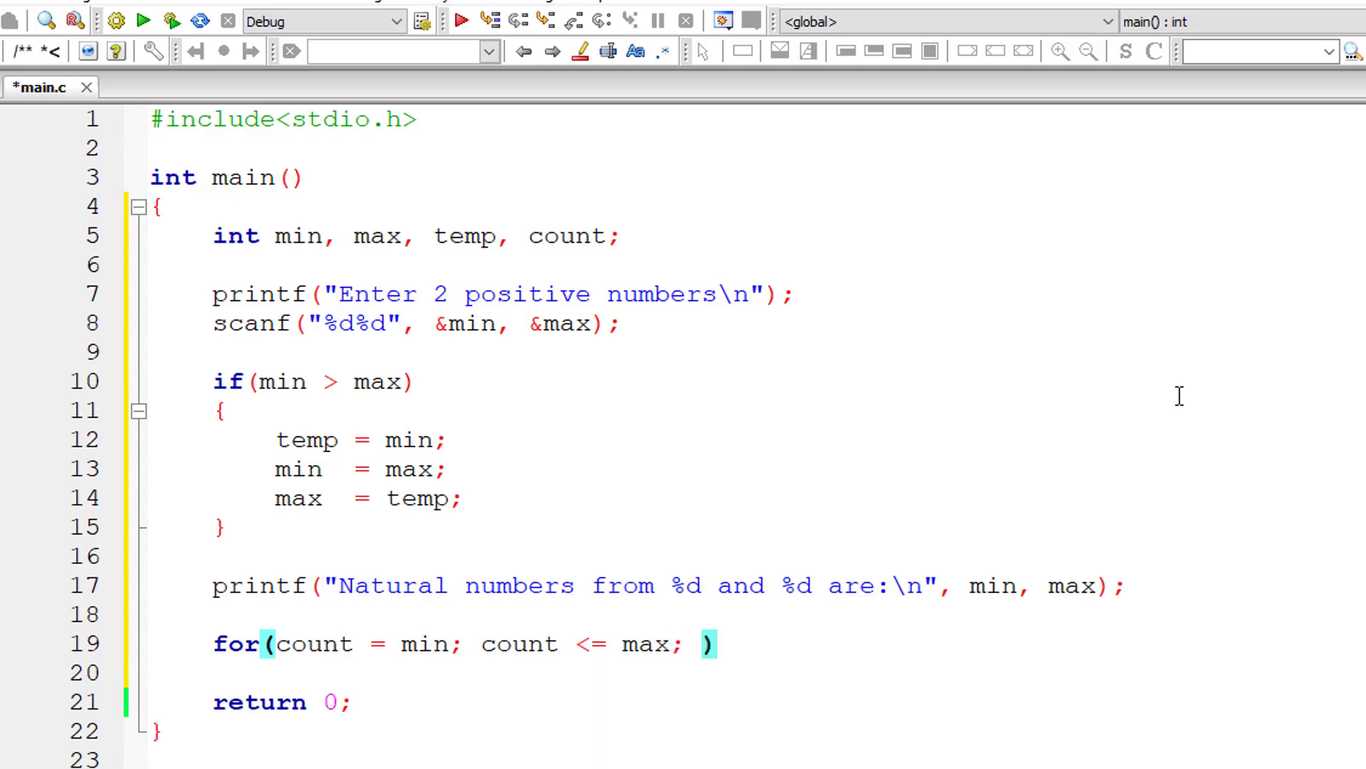
pyautogui.write('count++')
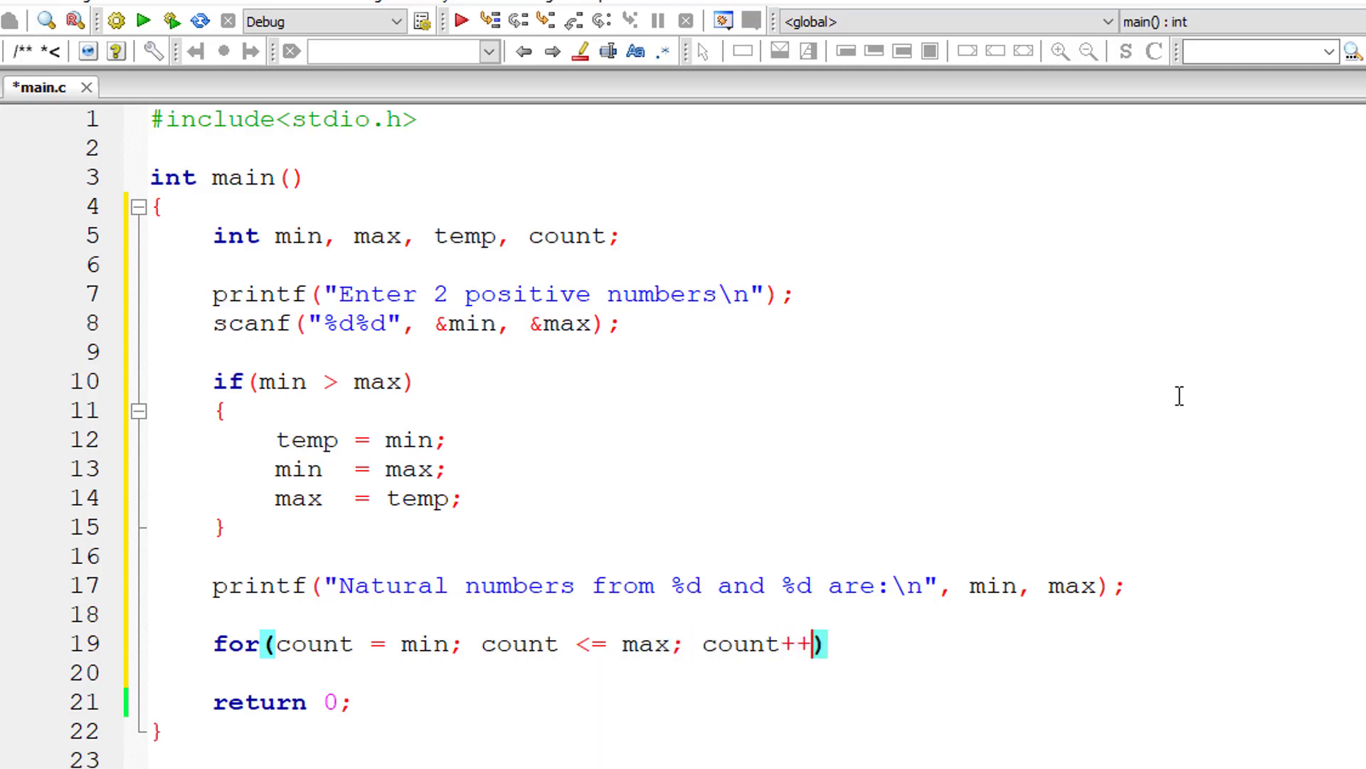
pyautogui.write('{')
pyautogui.write('printf("%d\\n", count);')
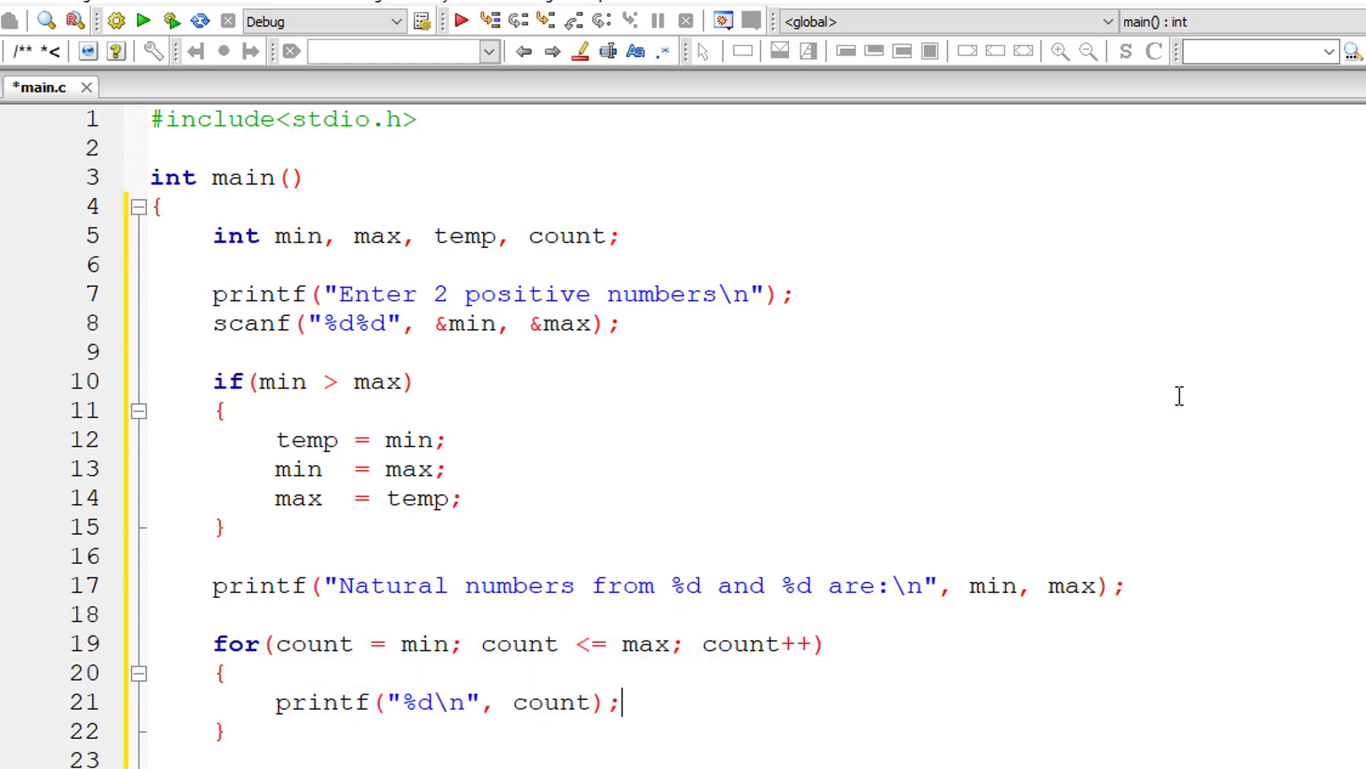
pyautogui.press('Ctrl+s')
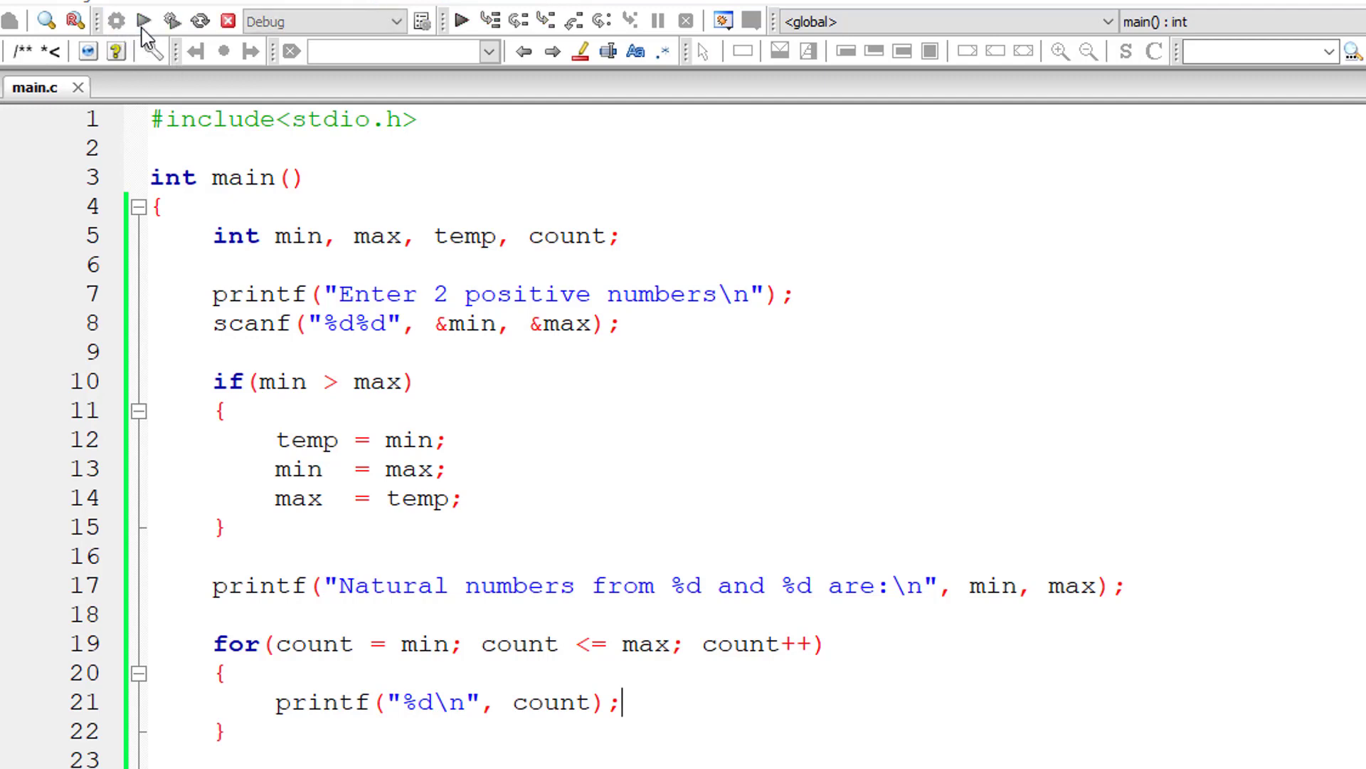
# - Build and run the program, entering 10 and 15 to list numbers 10 through 15
pyautogui.click(143, 21)
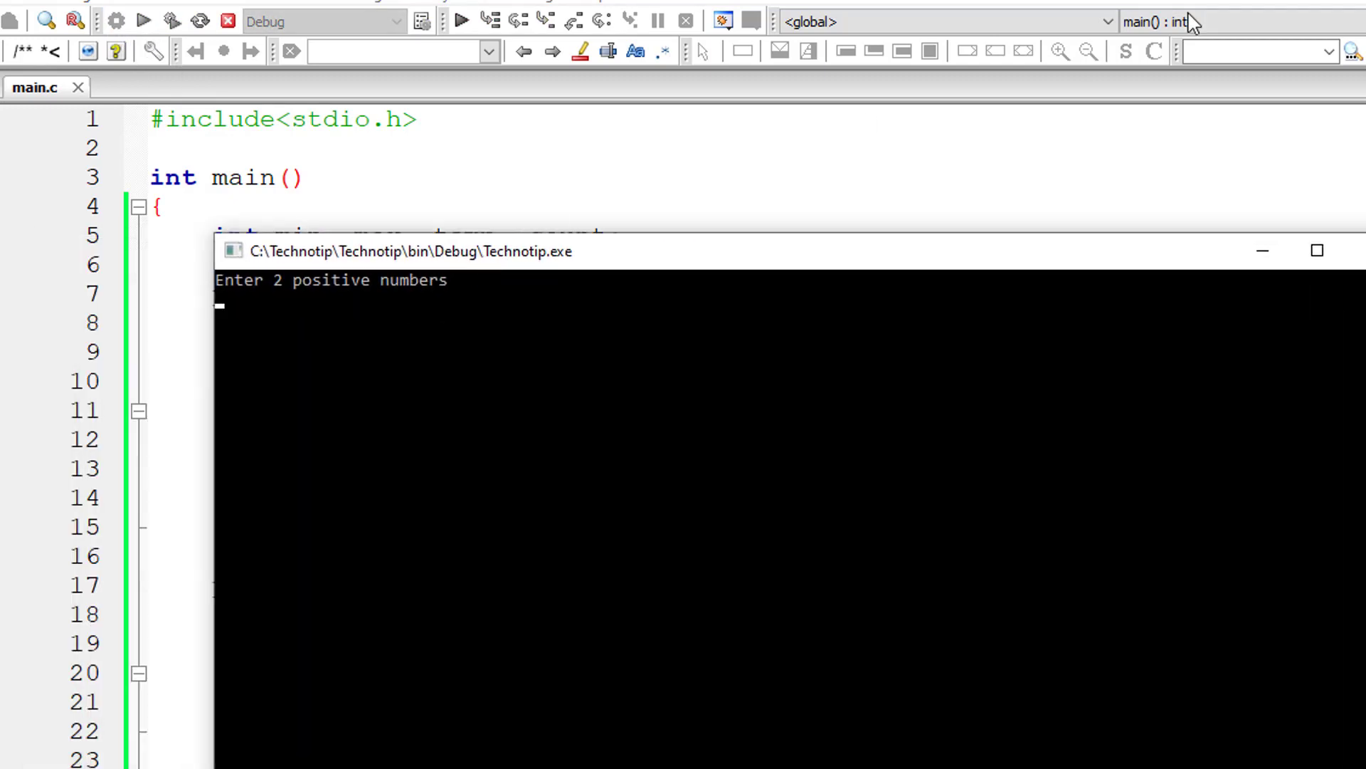
pyautogui.write('10')
pyautogui.write('15')
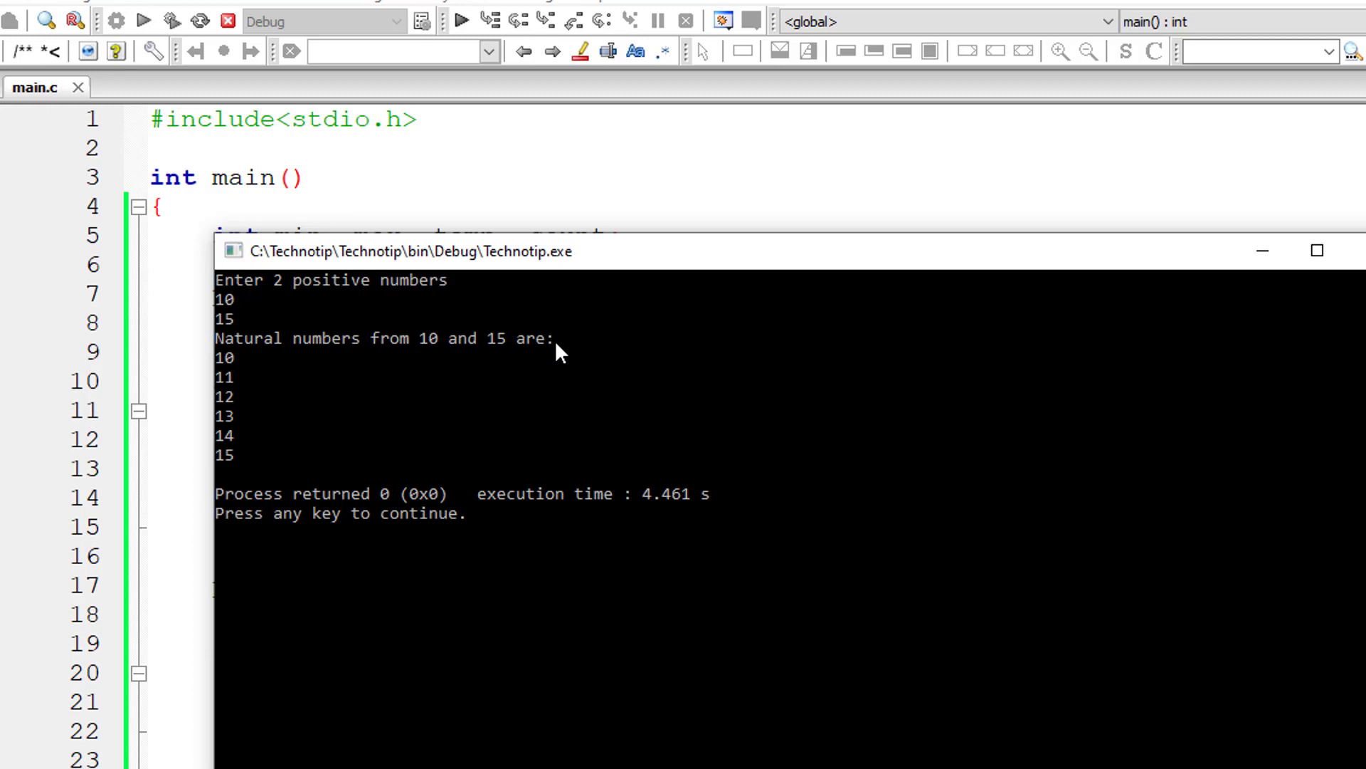
pyautogui.moveTo(531, 363)
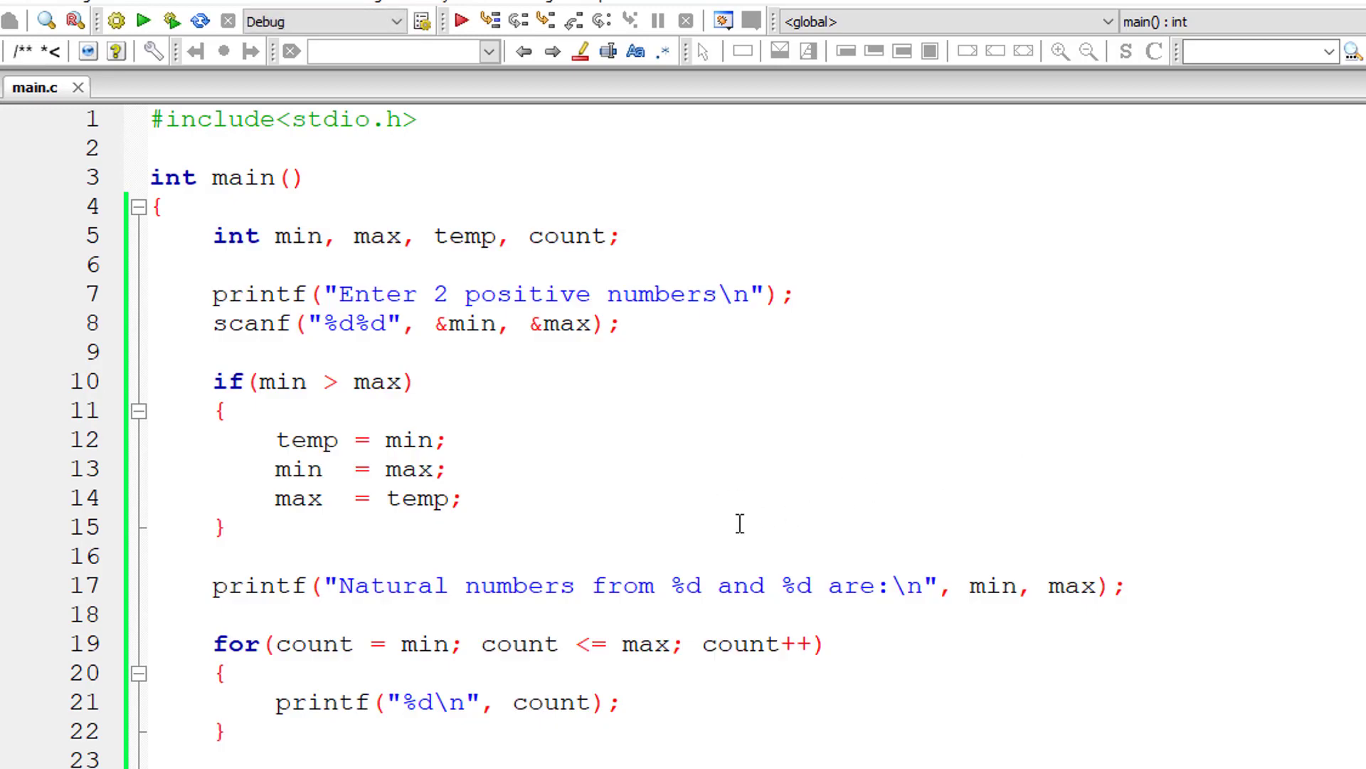
# - Change the message to "from %d to %d", rerun with 15 and 10, listing 10 through 15
pyautogui.write('to')
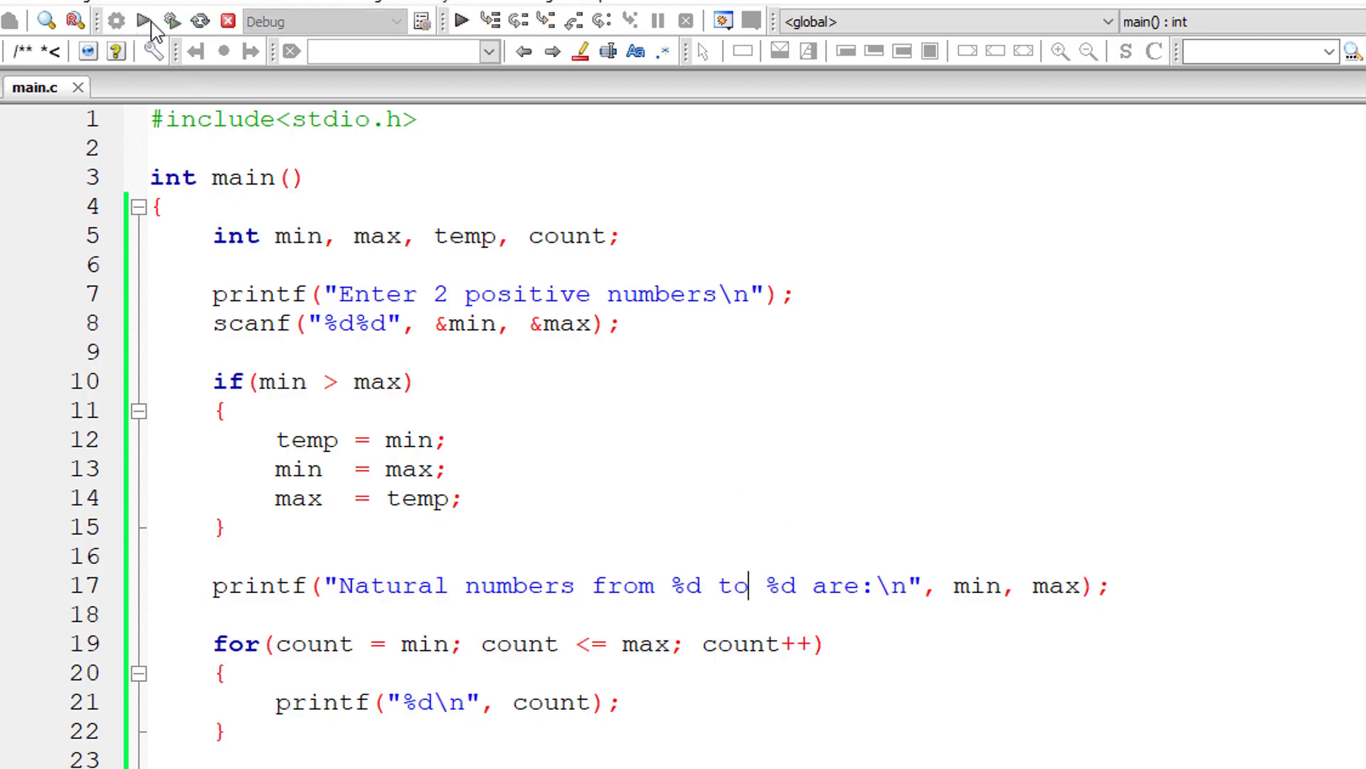
pyautogui.click(143, 21)
pyautogui.write('15')
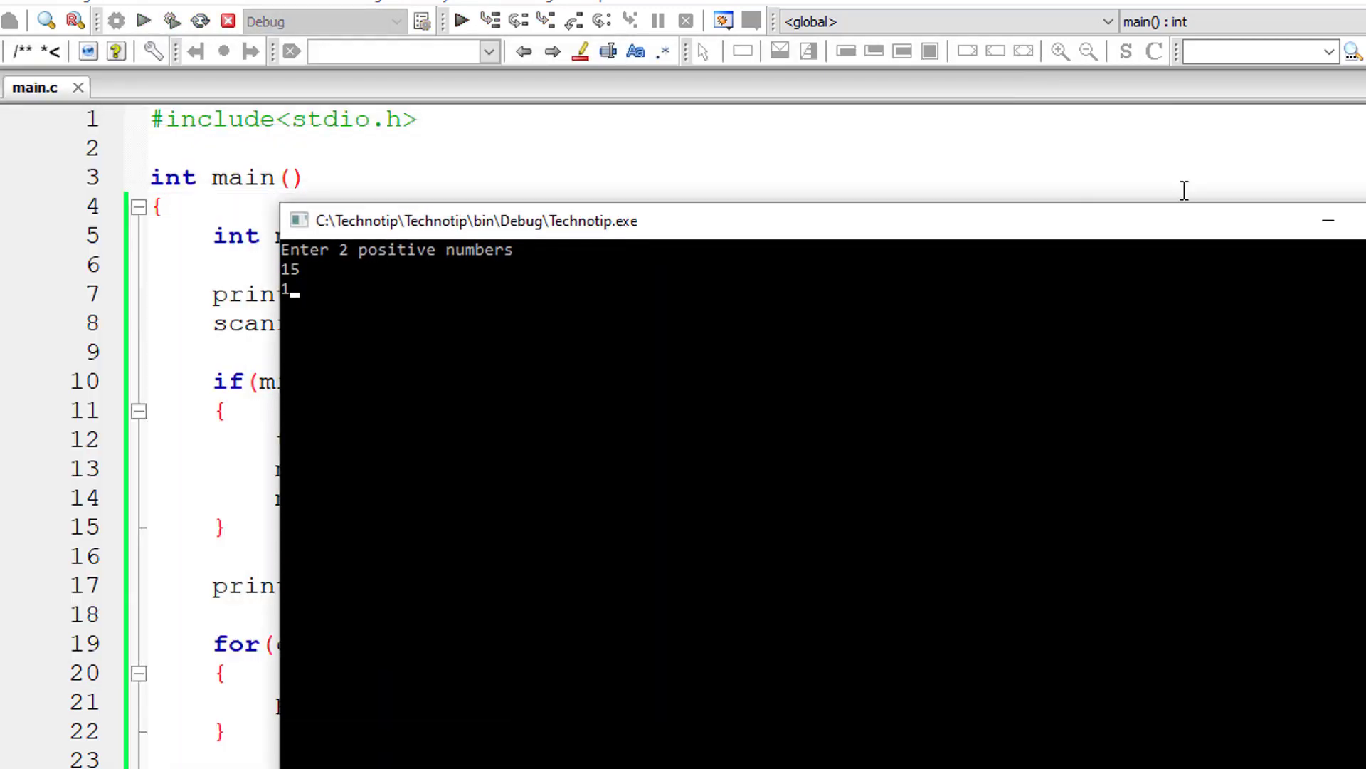
pyautogui.write('10')
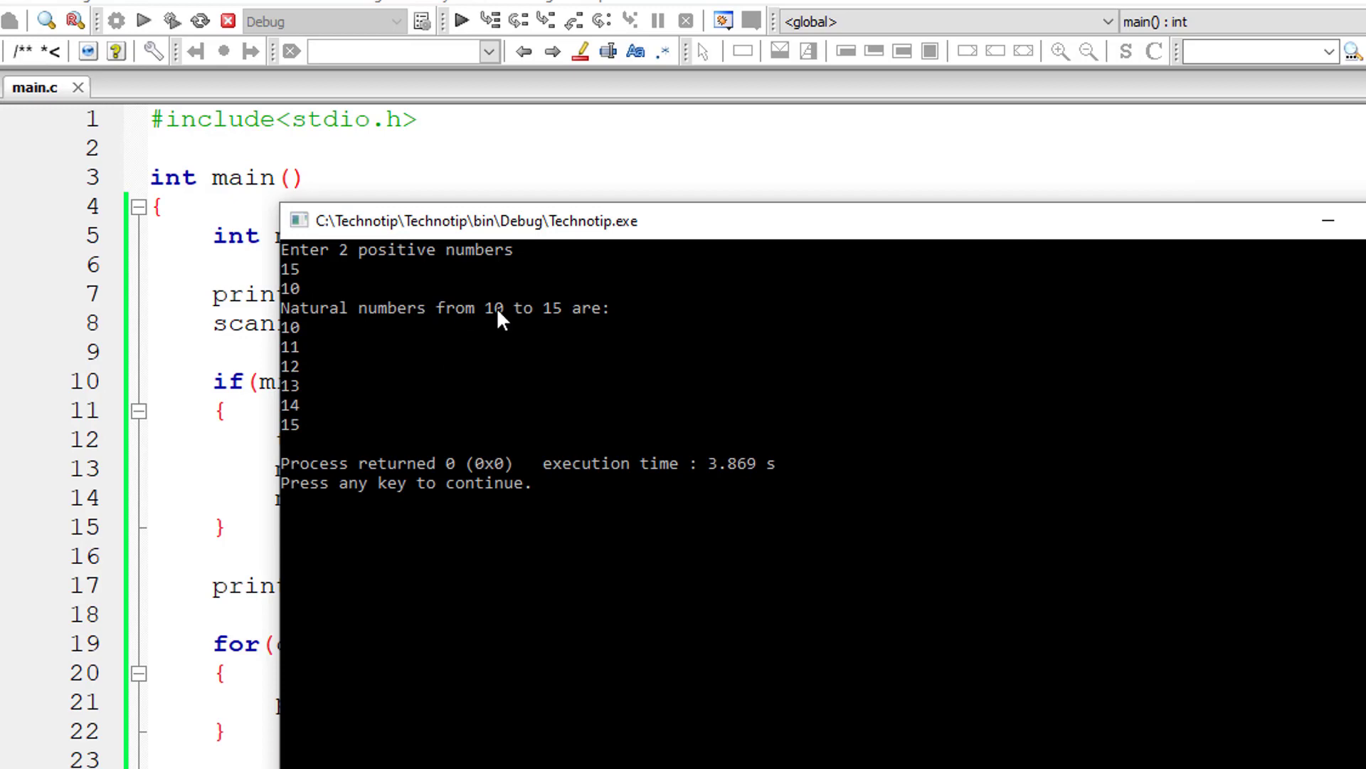
pyautogui.moveTo(501, 321)
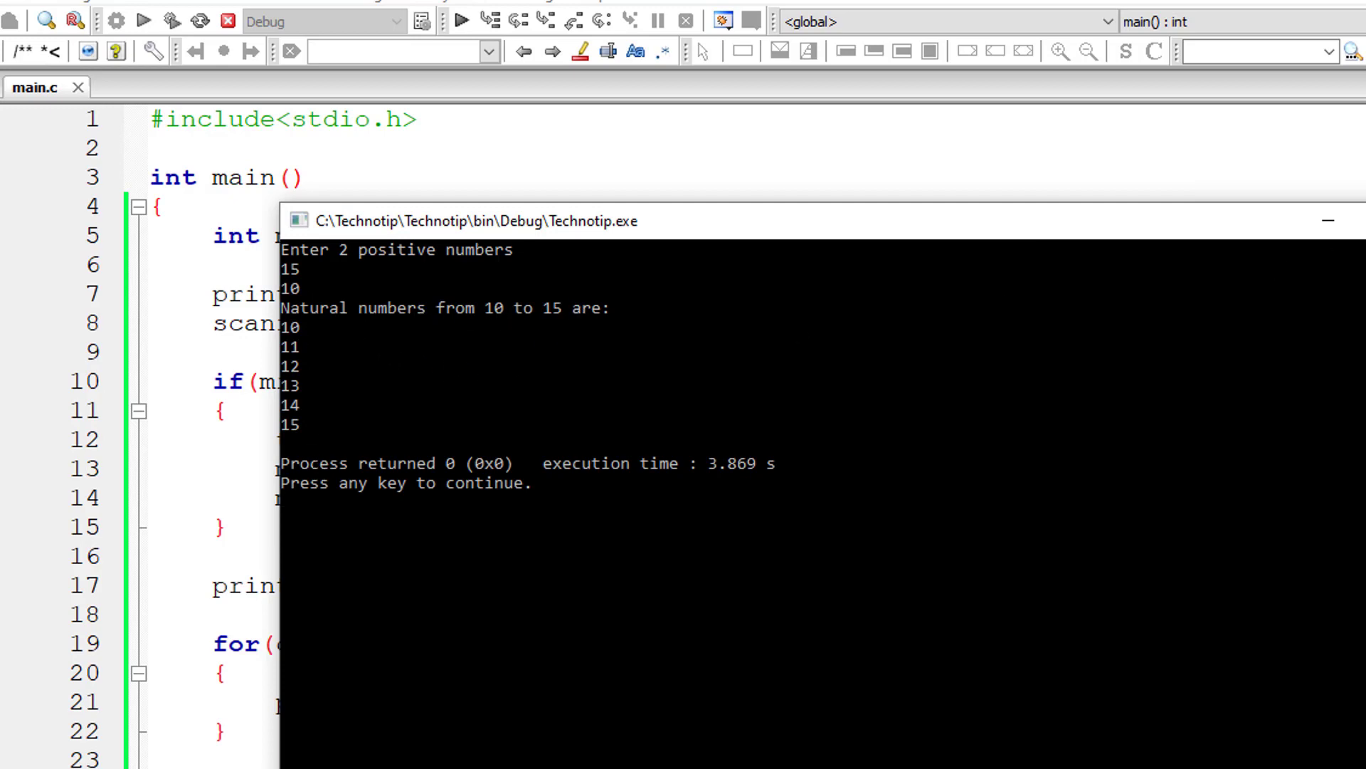